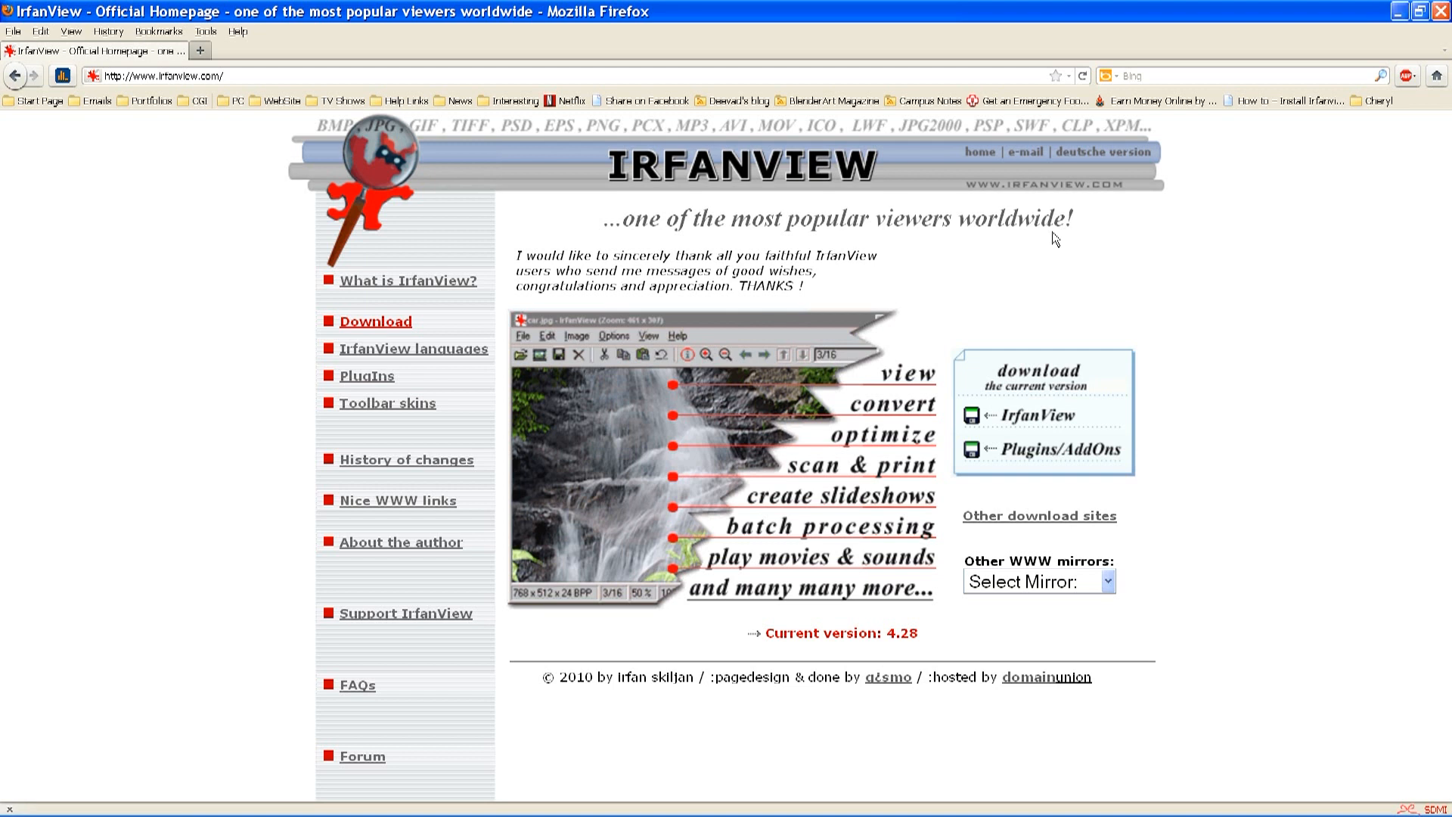
{"action": "mouse_move", "coordinate": [939, 360]}
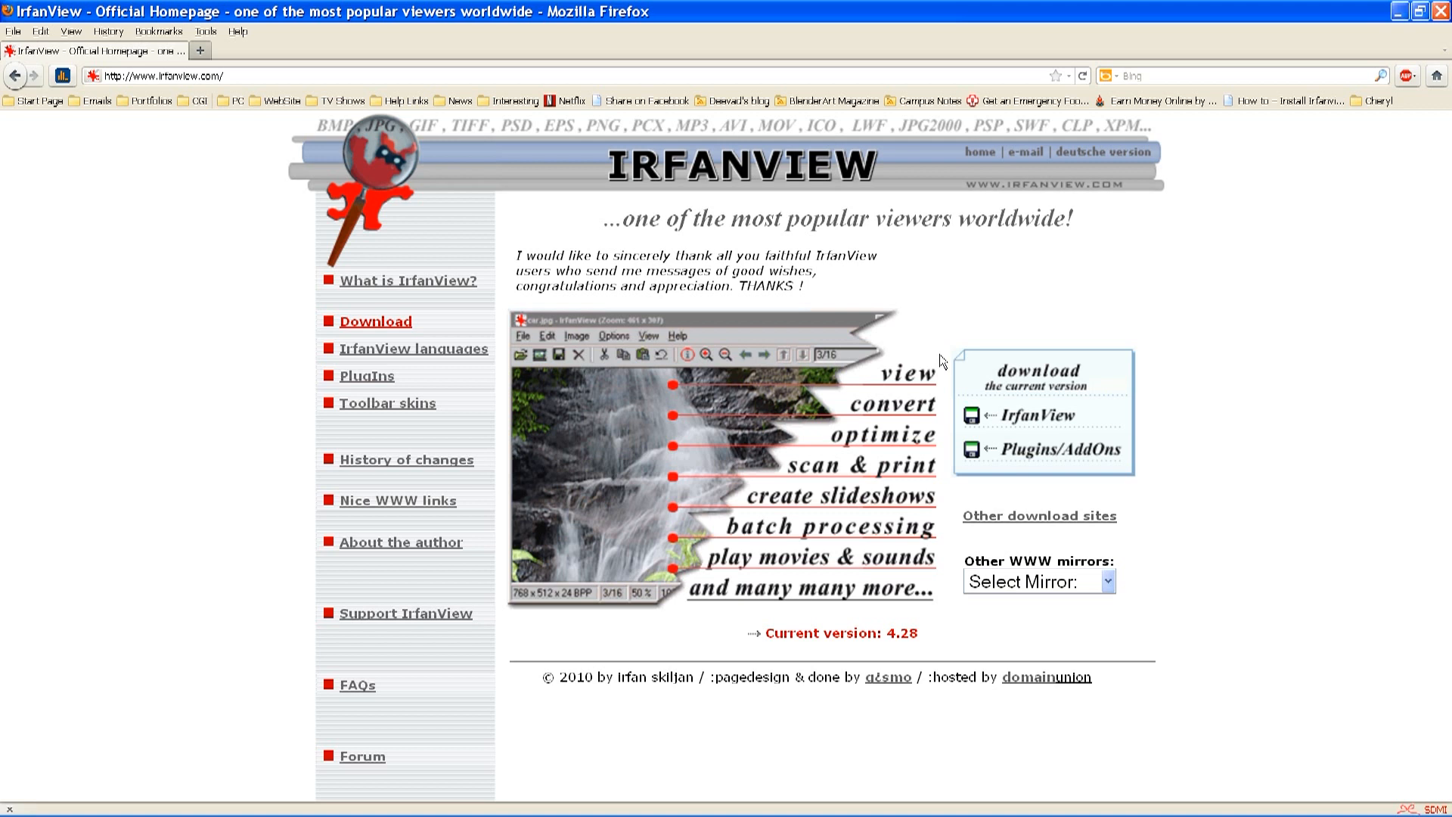
{"action": "mouse_move", "coordinate": [489, 676]}
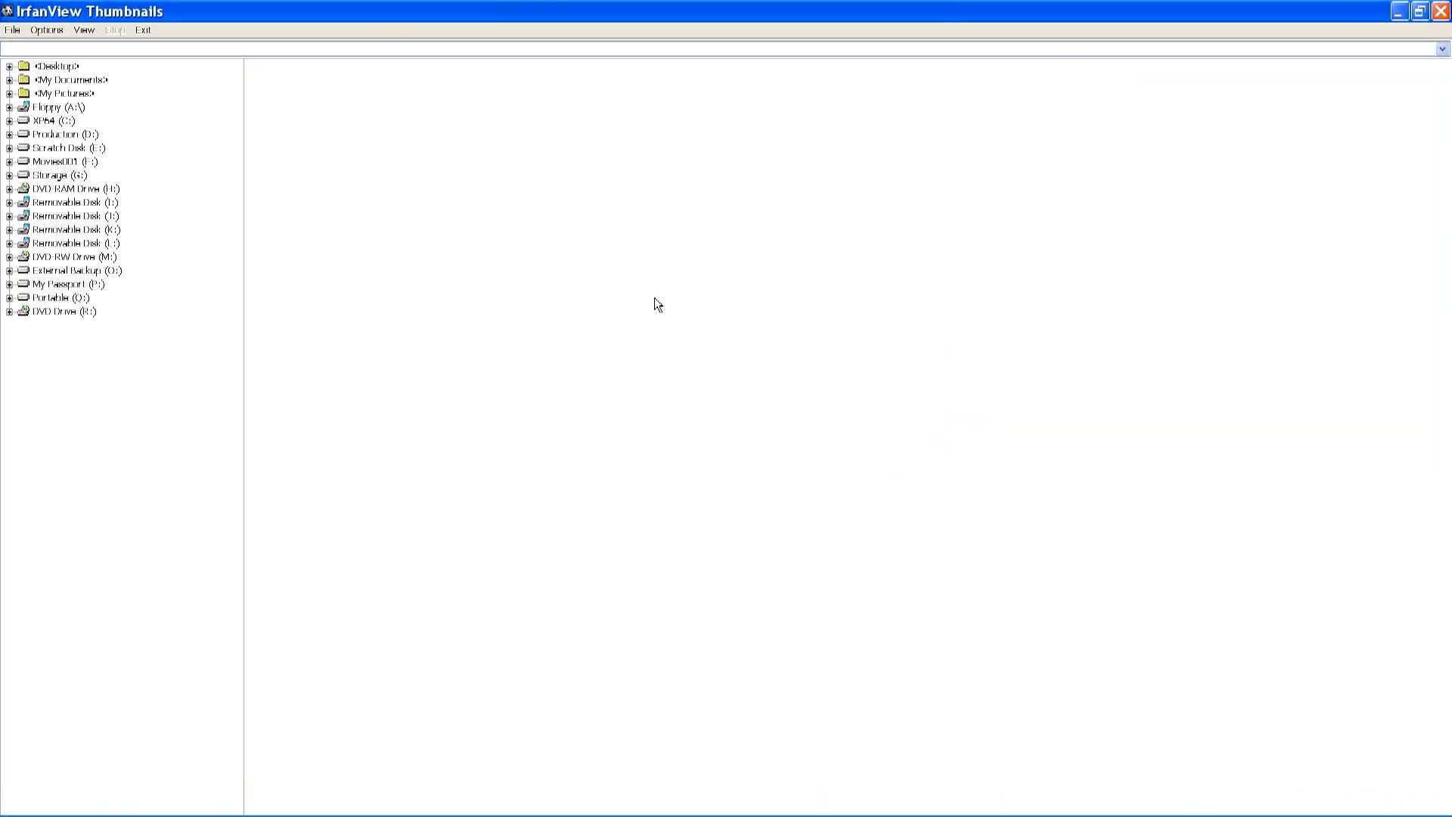
{"action": "mouse_move", "coordinate": [315, 252]}
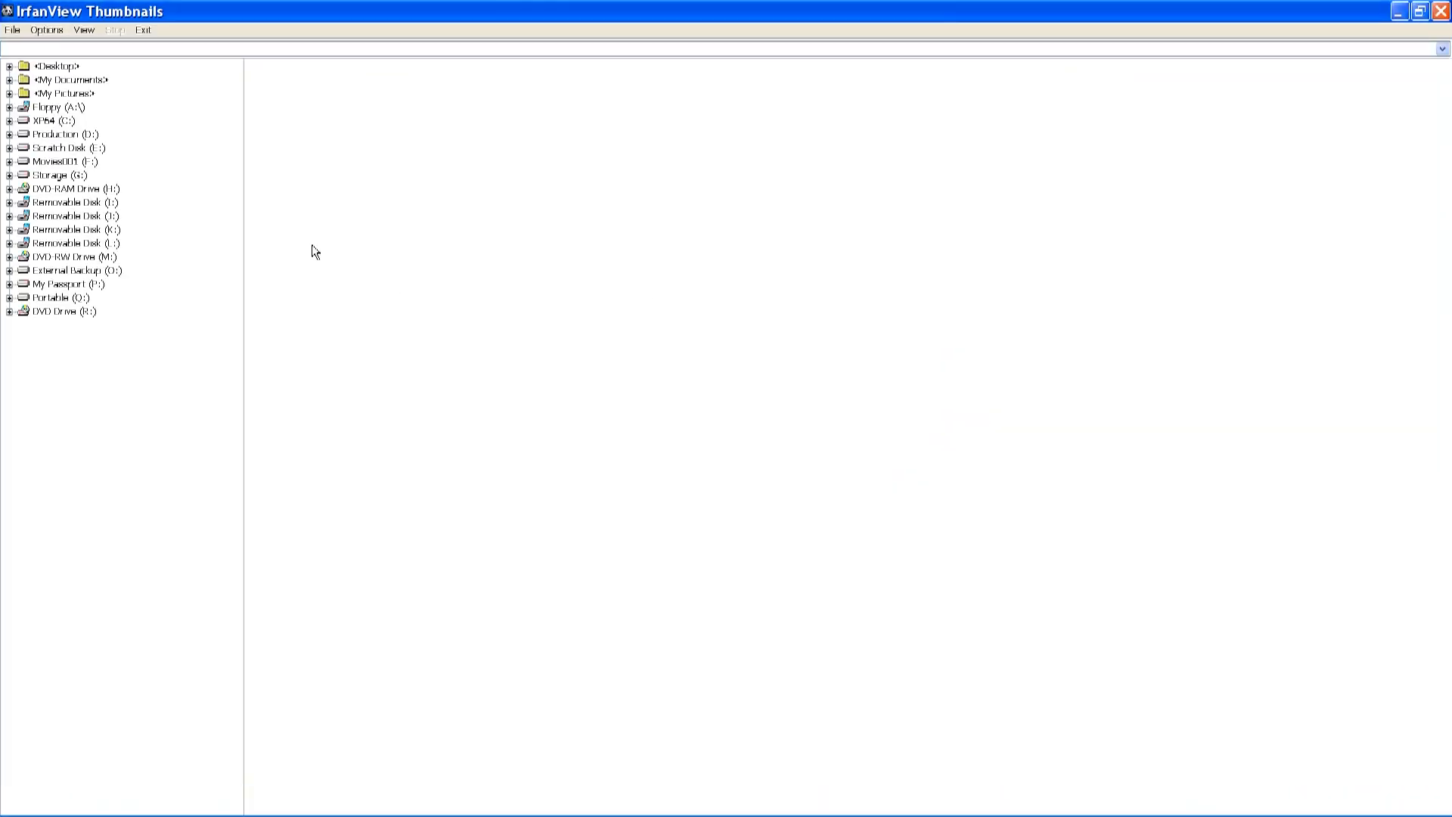
{"action": "mouse_move", "coordinate": [215, 152]}
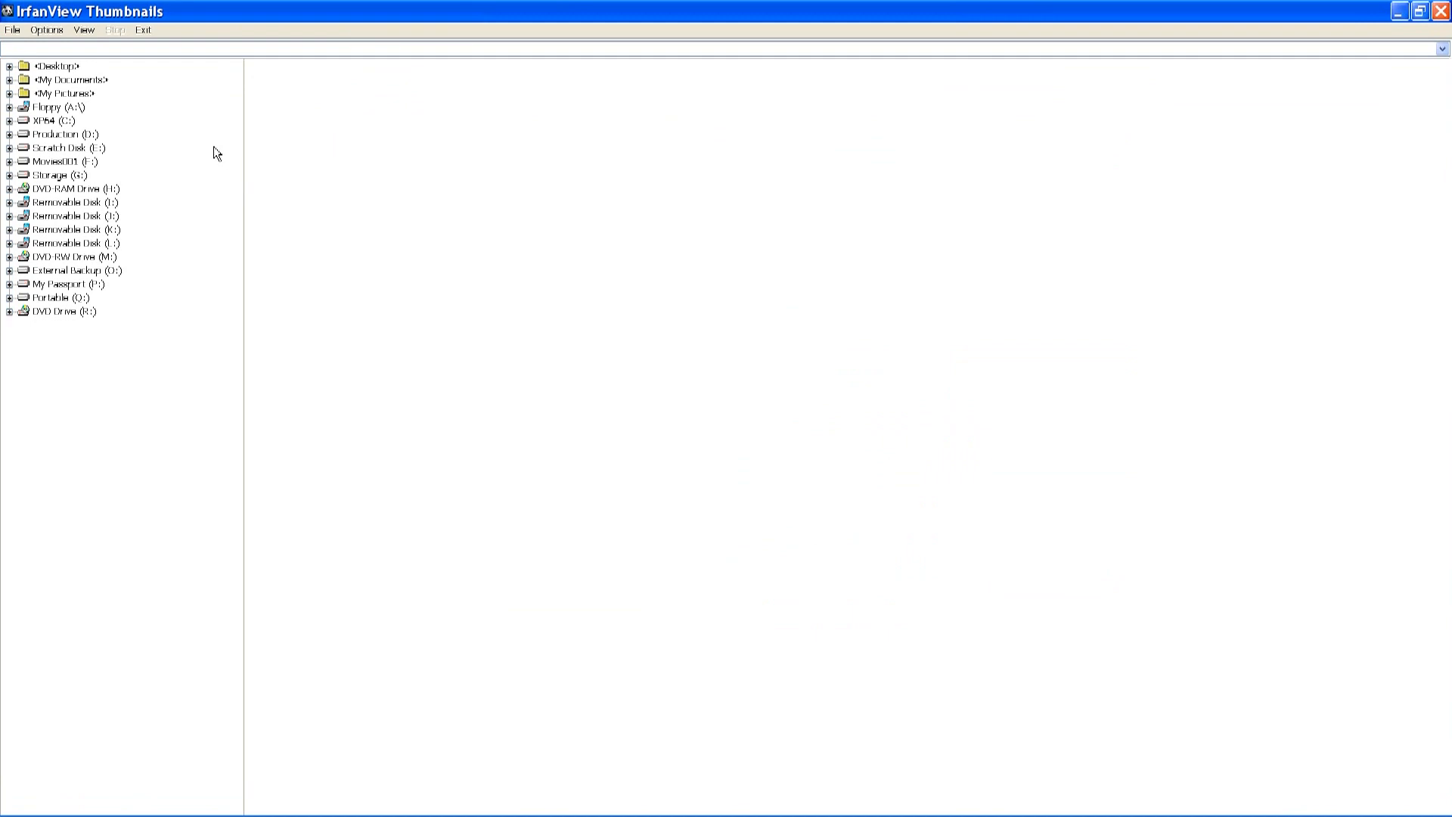
{"action": "mouse_move", "coordinate": [213, 154]}
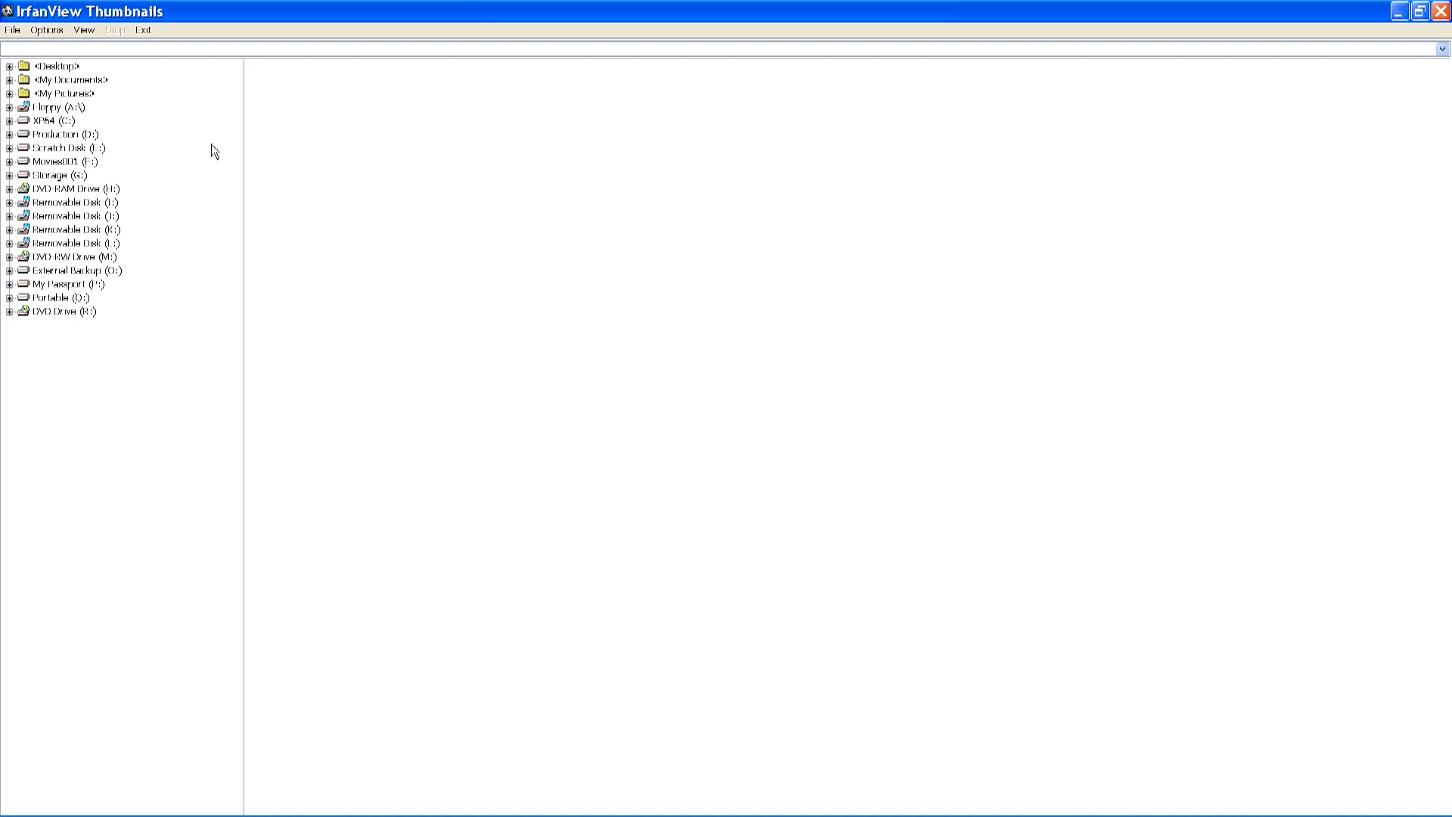
{"action": "mouse_move", "coordinate": [239, 157]}
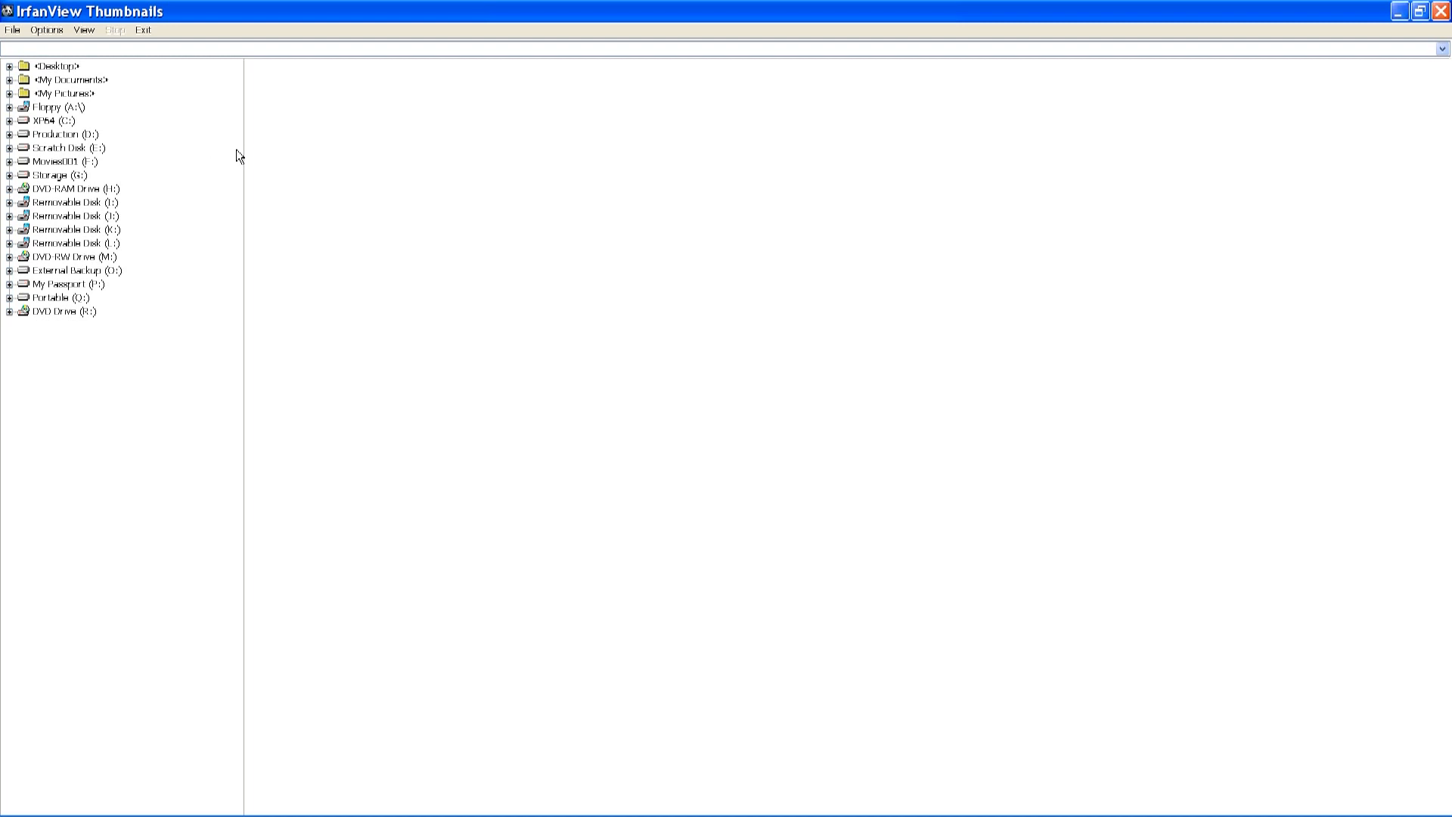
{"action": "mouse_move", "coordinate": [242, 155]}
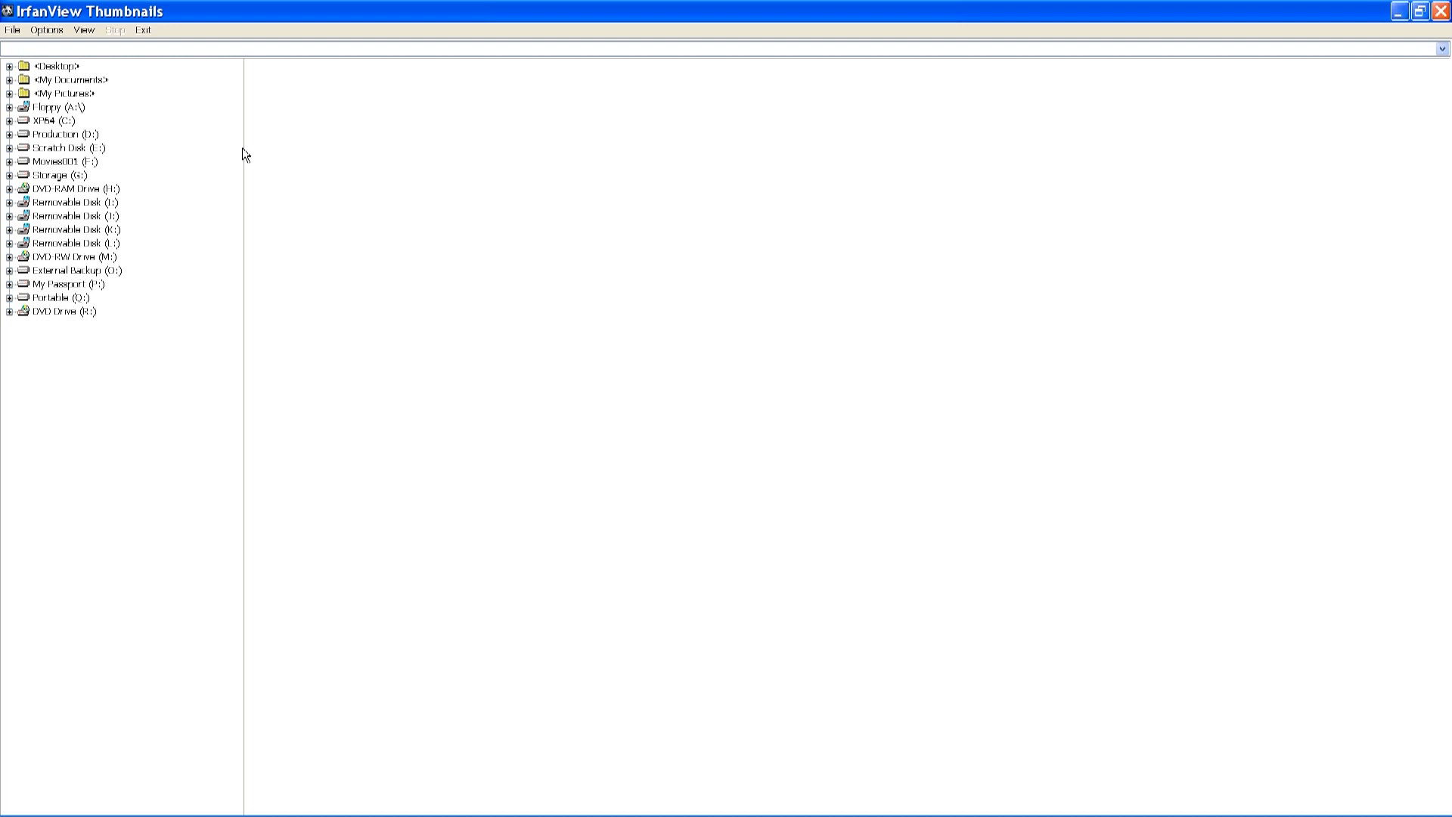
{"action": "mouse_move", "coordinate": [216, 140]}
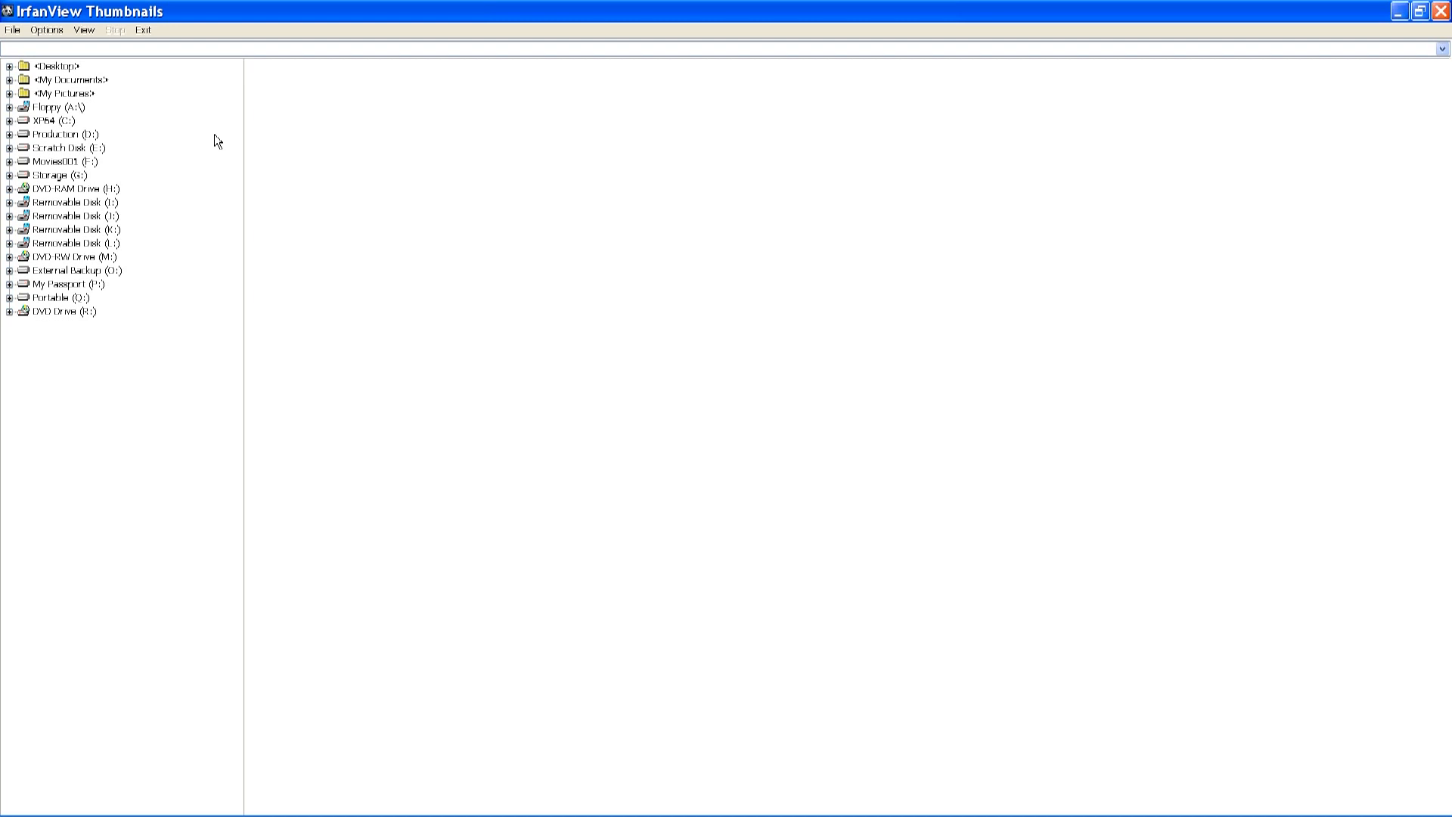
{"action": "mouse_move", "coordinate": [127, 81]}
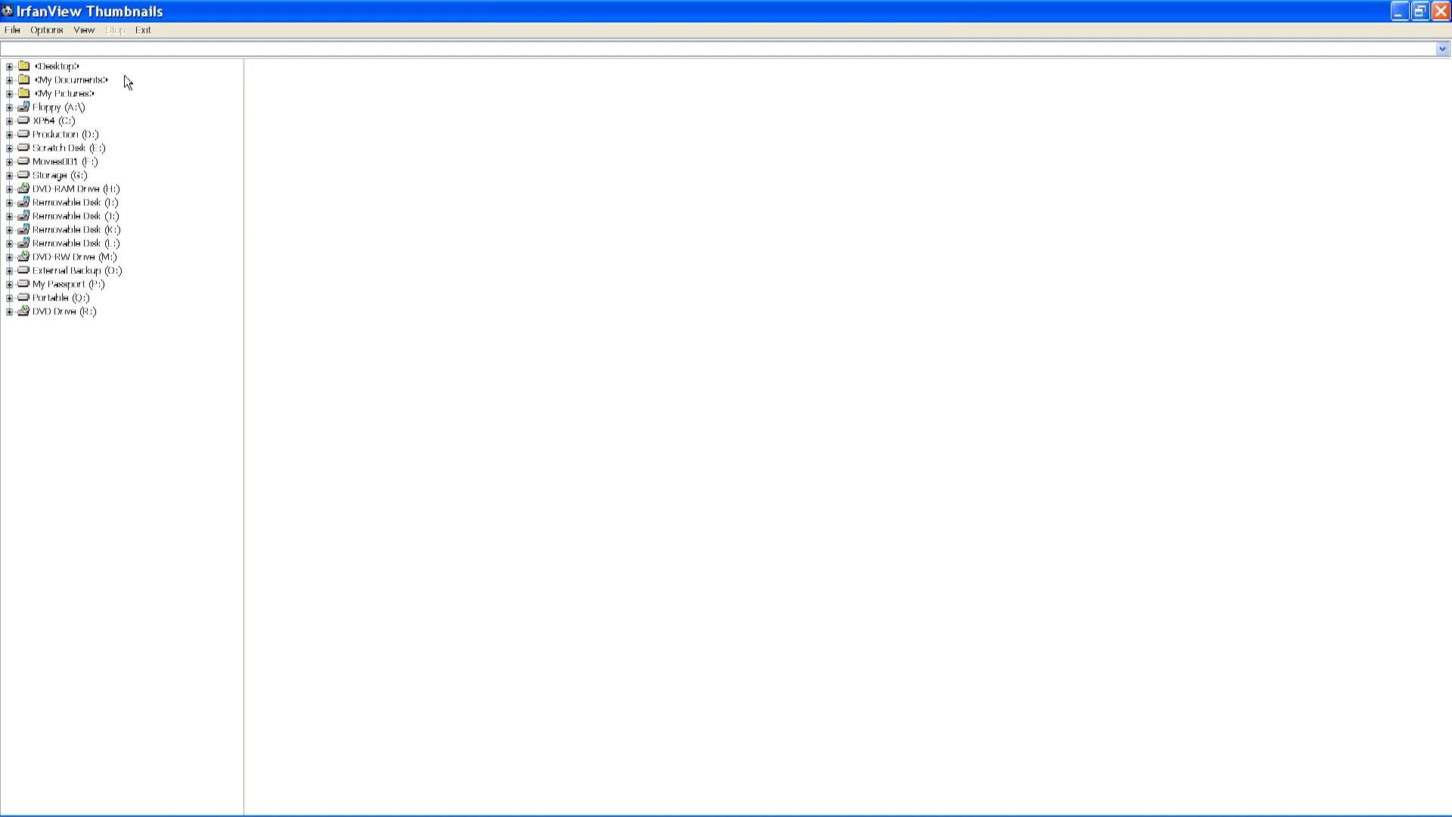
{"action": "mouse_move", "coordinate": [154, 273]}
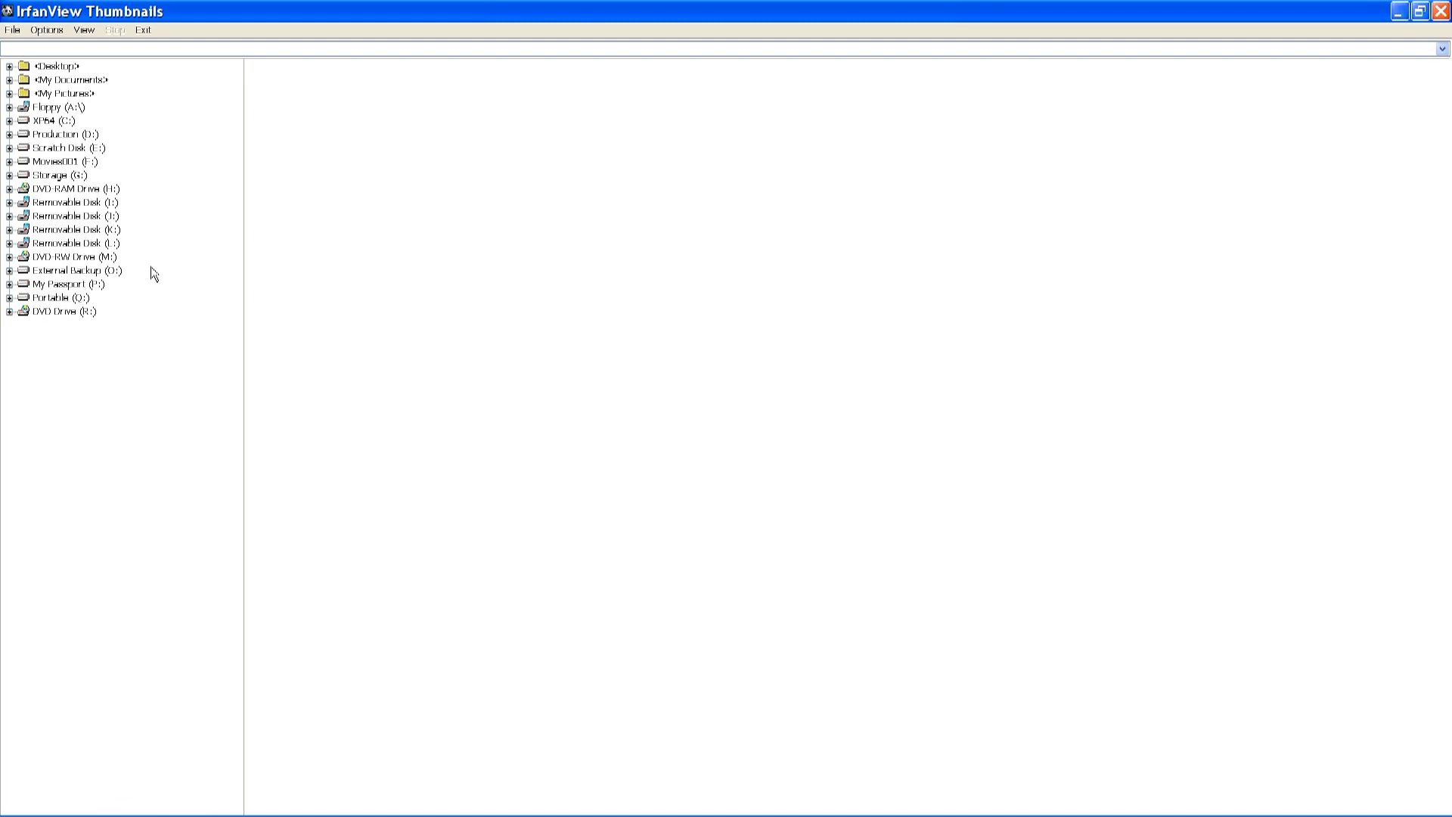
{"action": "mouse_move", "coordinate": [154, 101]}
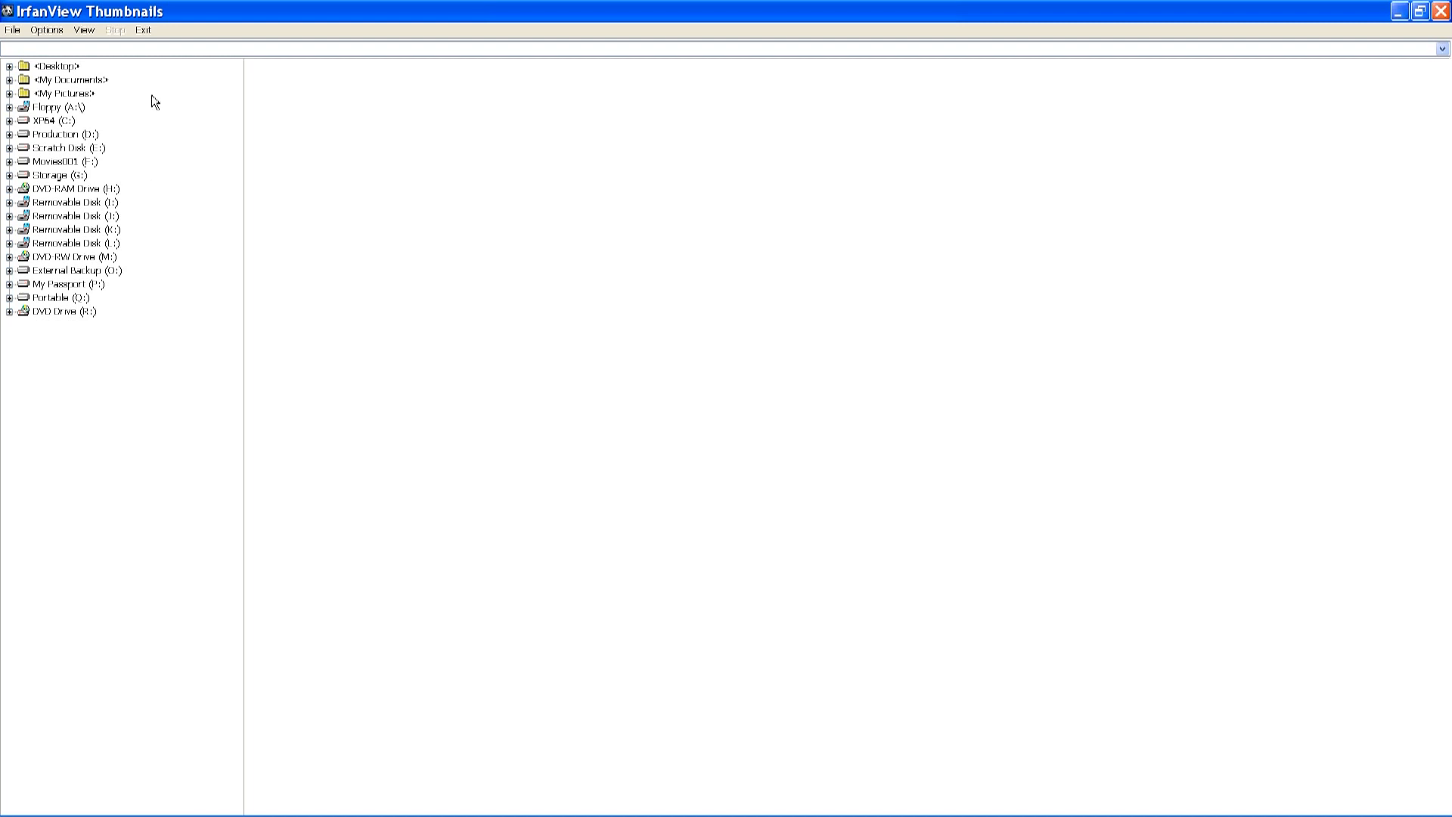
{"action": "mouse_move", "coordinate": [150, 85]}
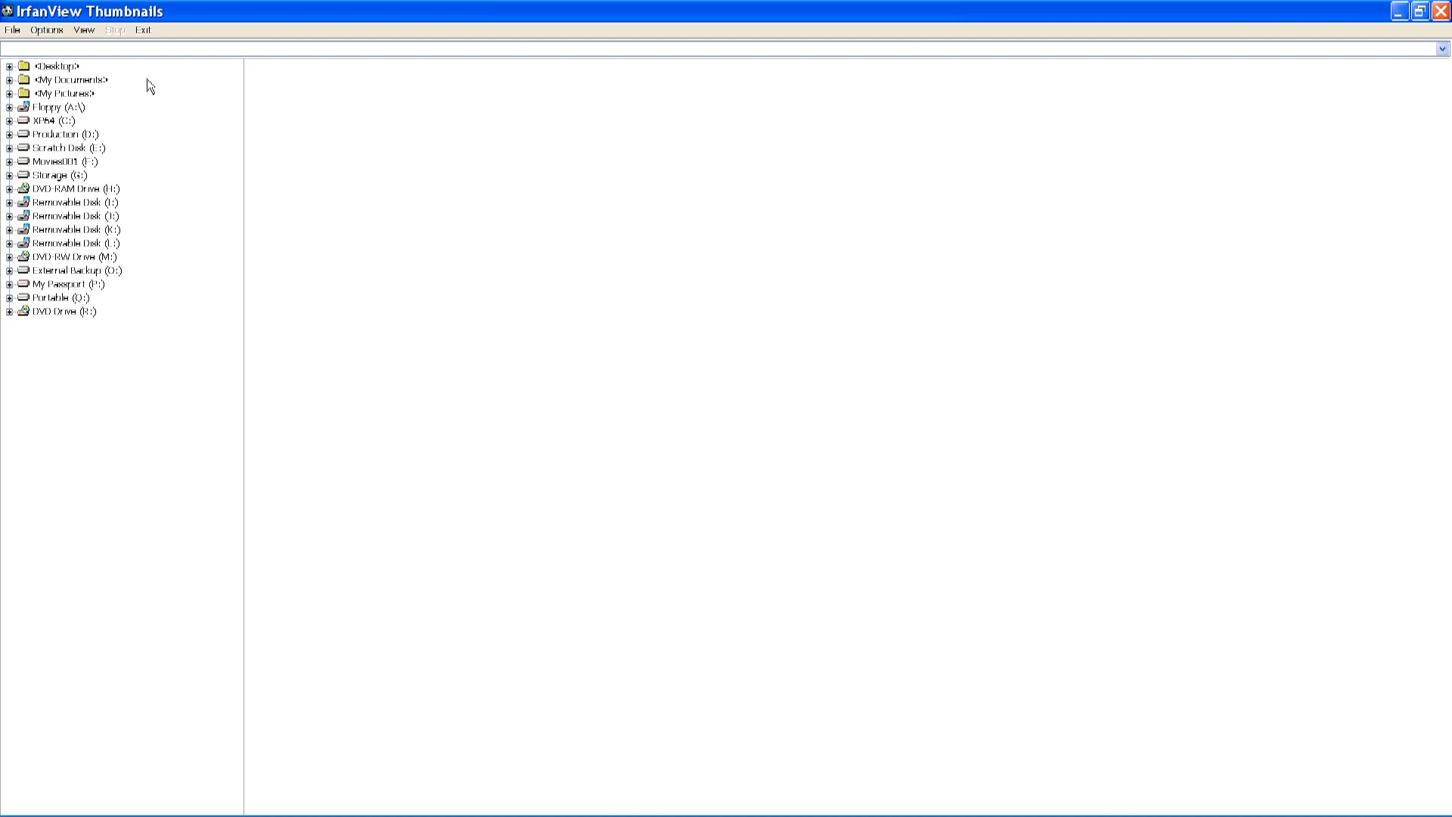
{"action": "mouse_move", "coordinate": [146, 79]}
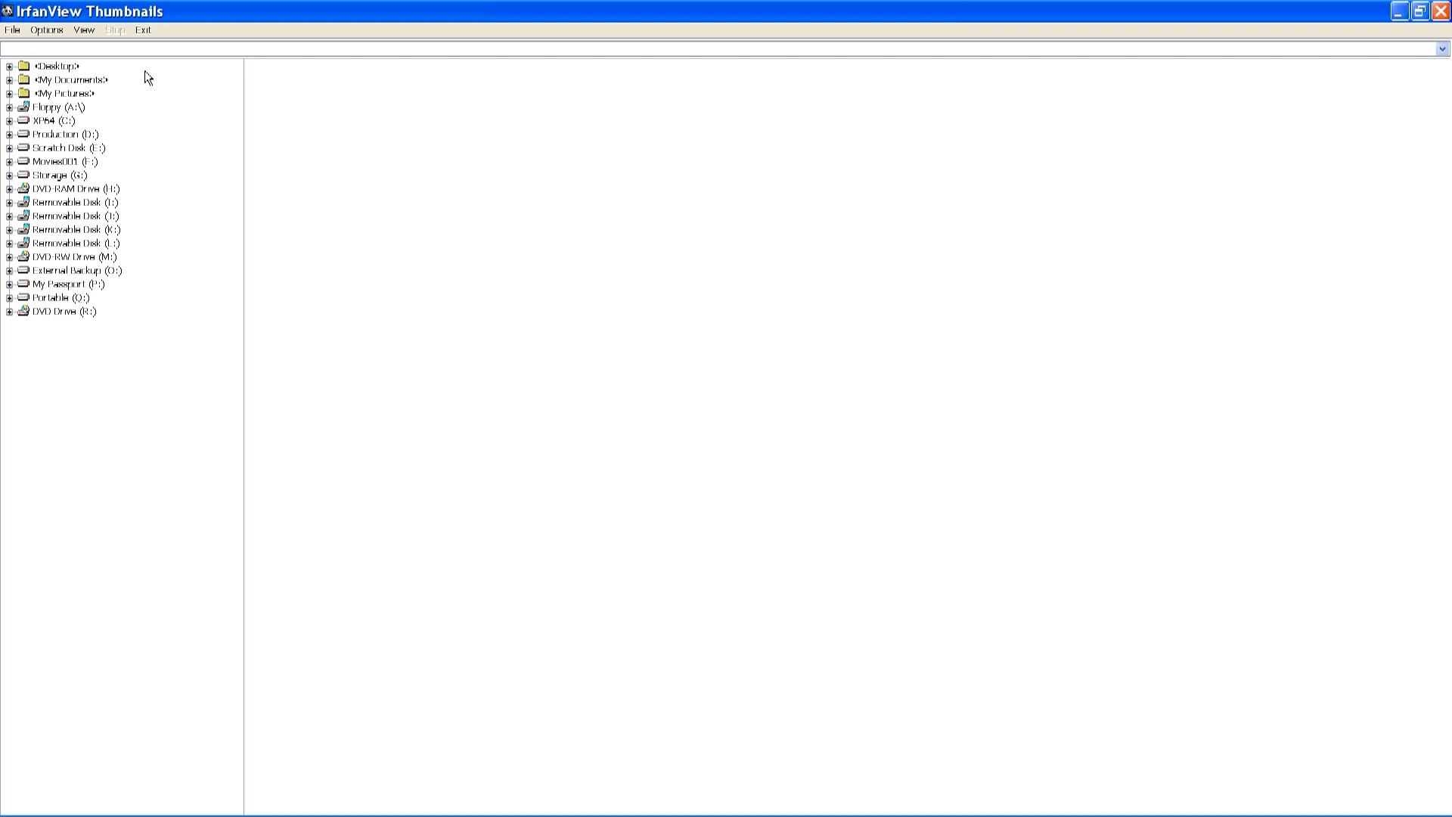
{"action": "mouse_move", "coordinate": [9, 146]}
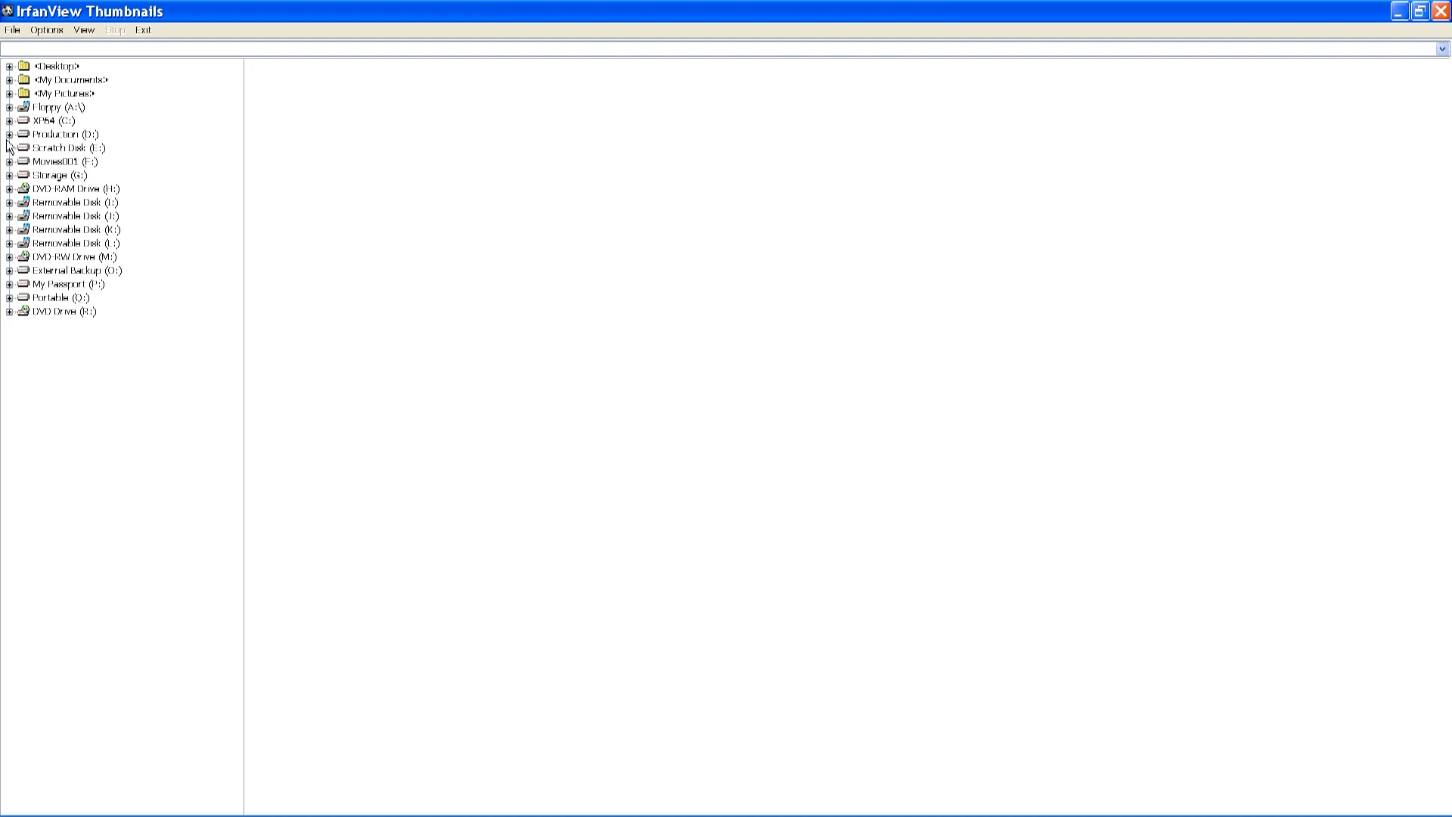
- Expand the Production (D:) drive to reveal its Photoshop Working project subfolders
{"action": "left_click", "coordinate": [9, 133]}
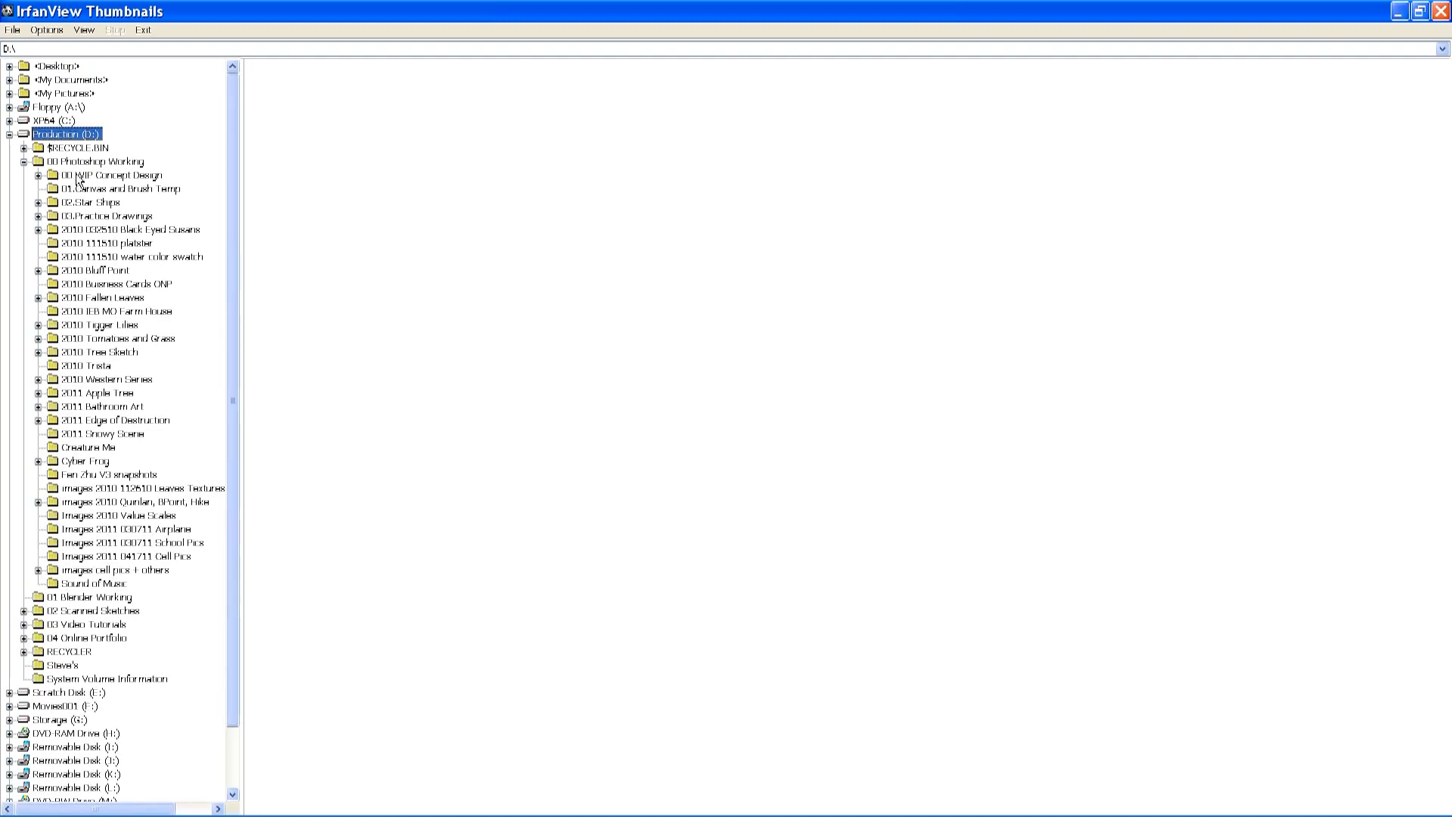
{"action": "mouse_move", "coordinate": [127, 269]}
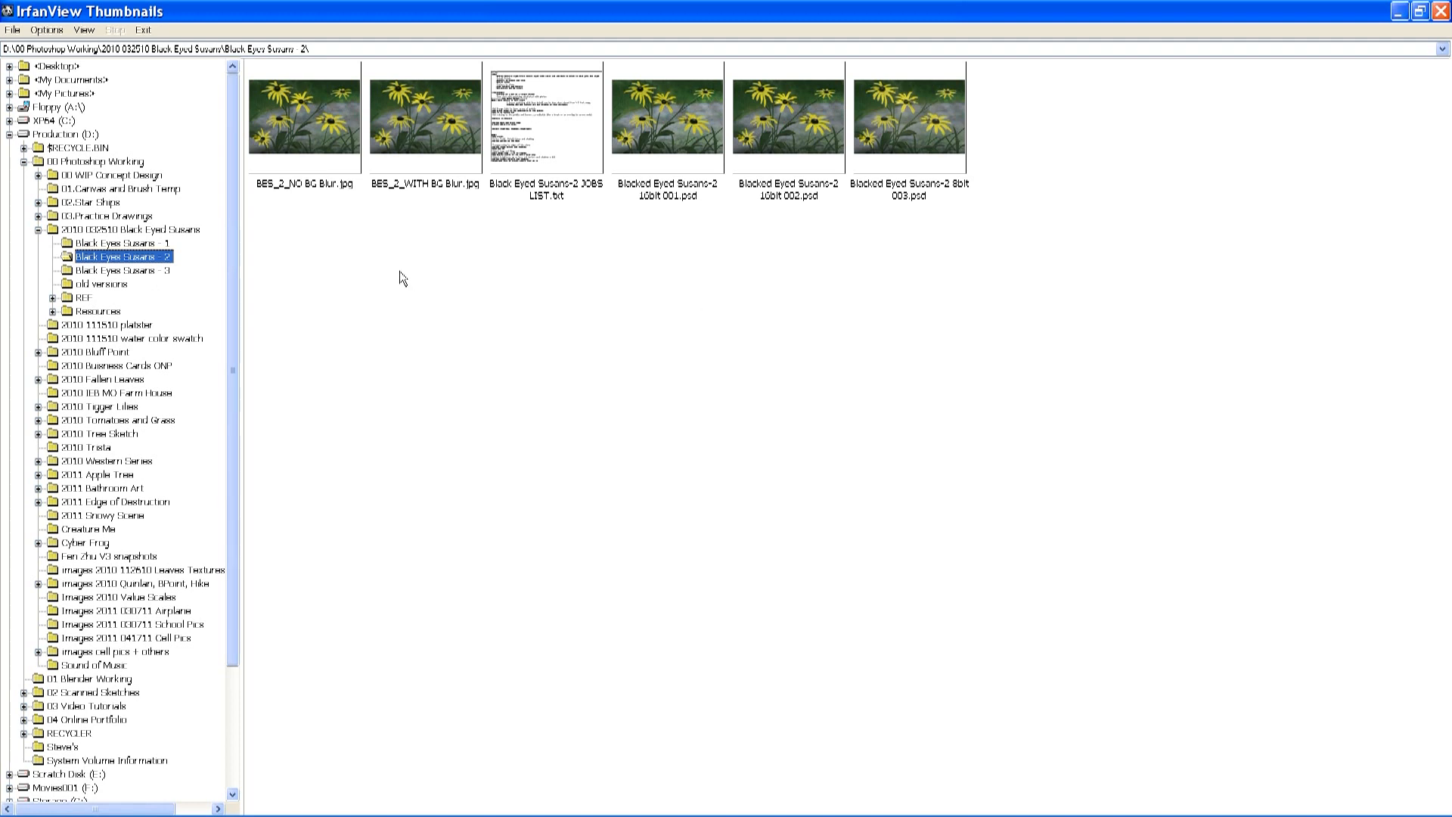
{"action": "mouse_move", "coordinate": [318, 137]}
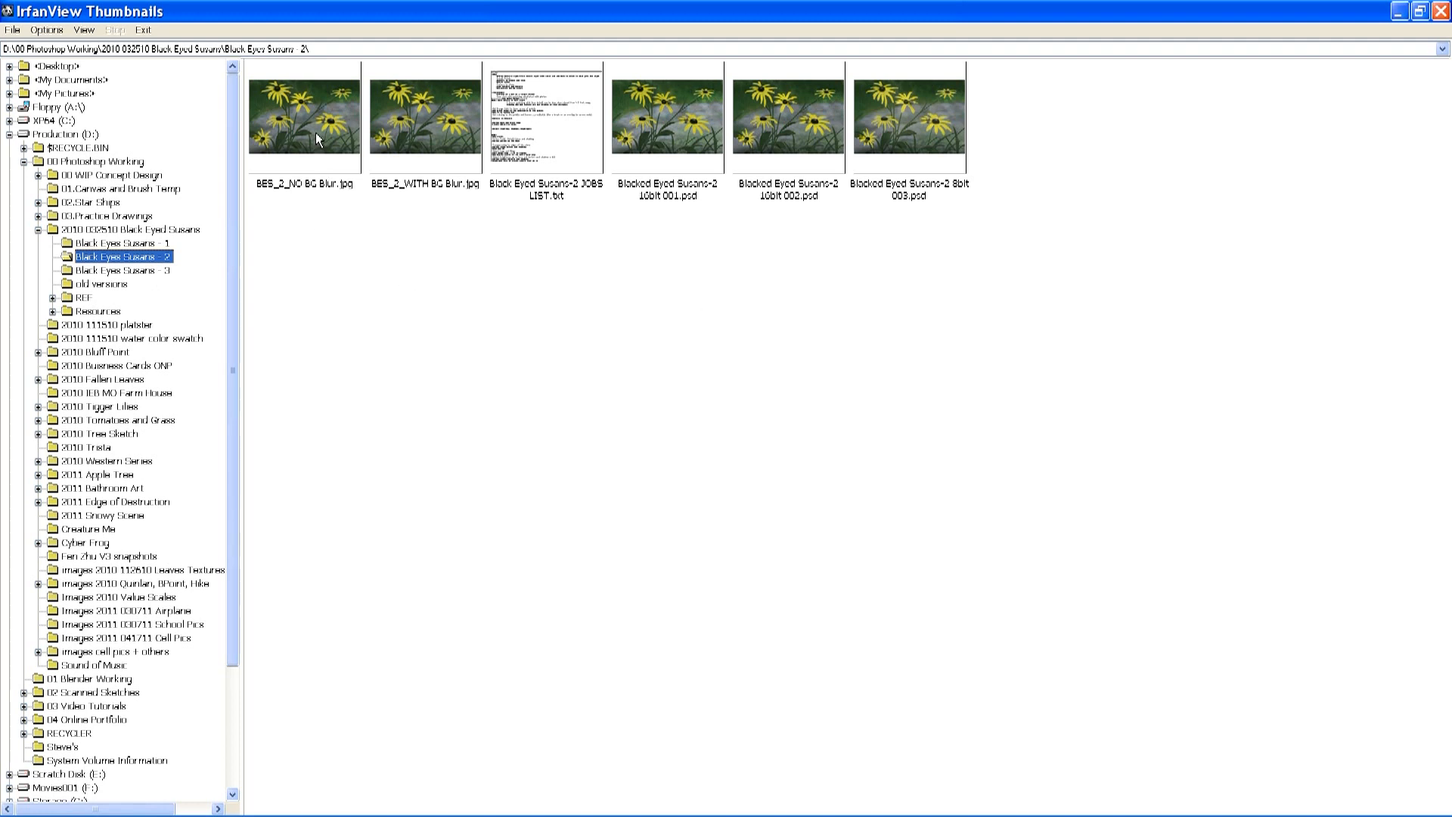
{"action": "mouse_move", "coordinate": [304, 117]}
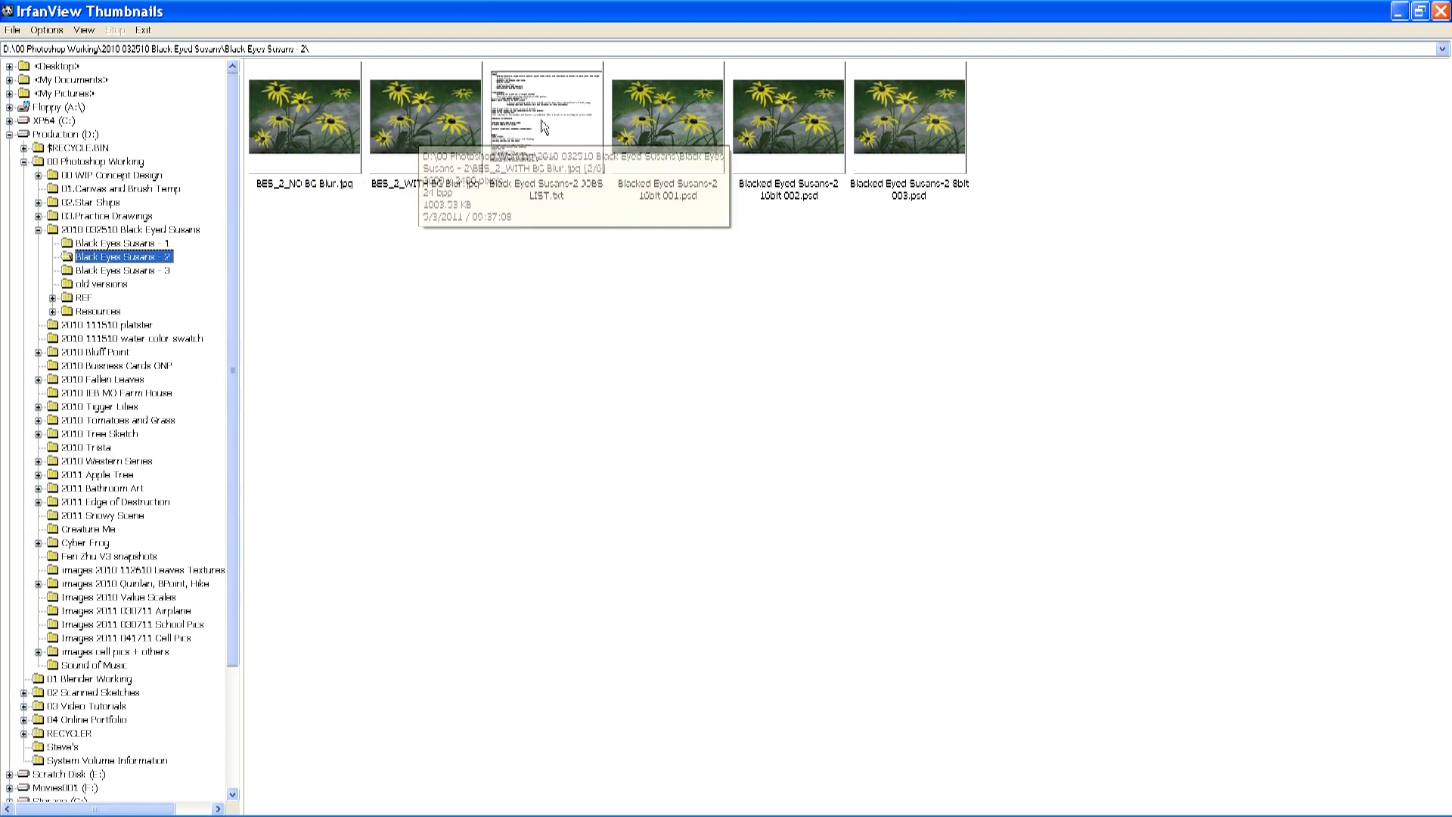
{"action": "mouse_move", "coordinate": [546, 126]}
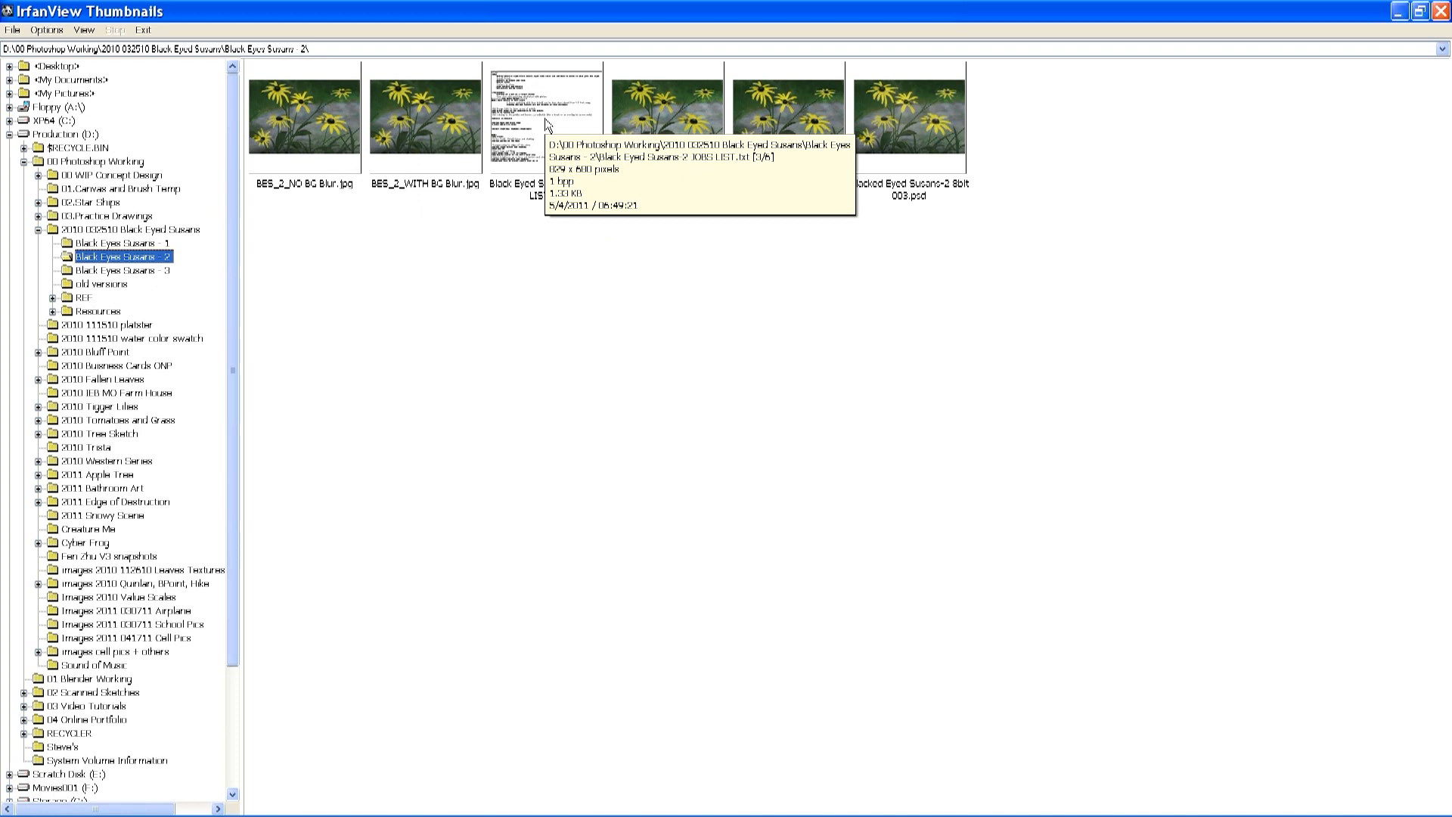
{"action": "mouse_move", "coordinate": [546, 125]}
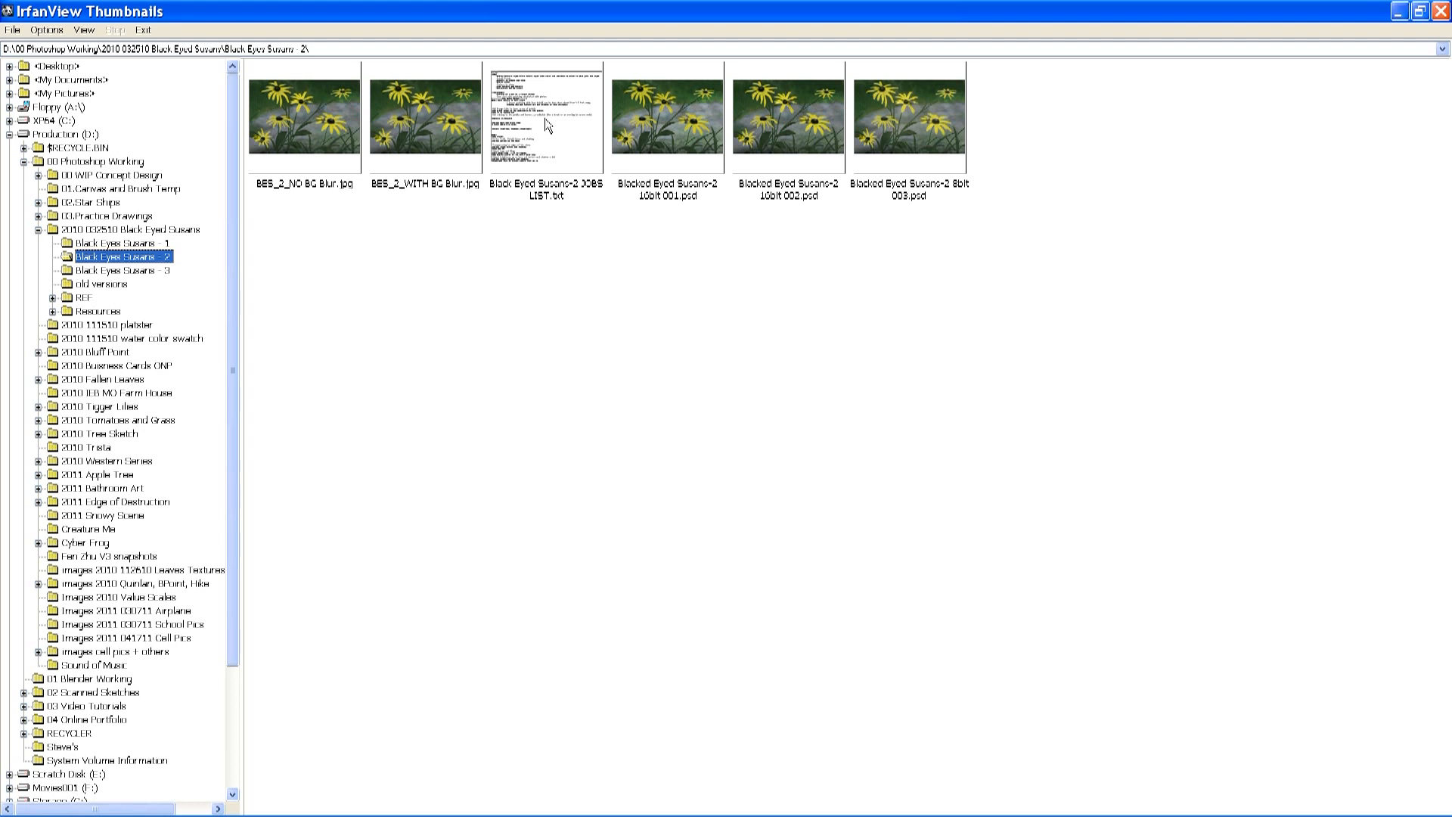
{"action": "mouse_move", "coordinate": [655, 137]}
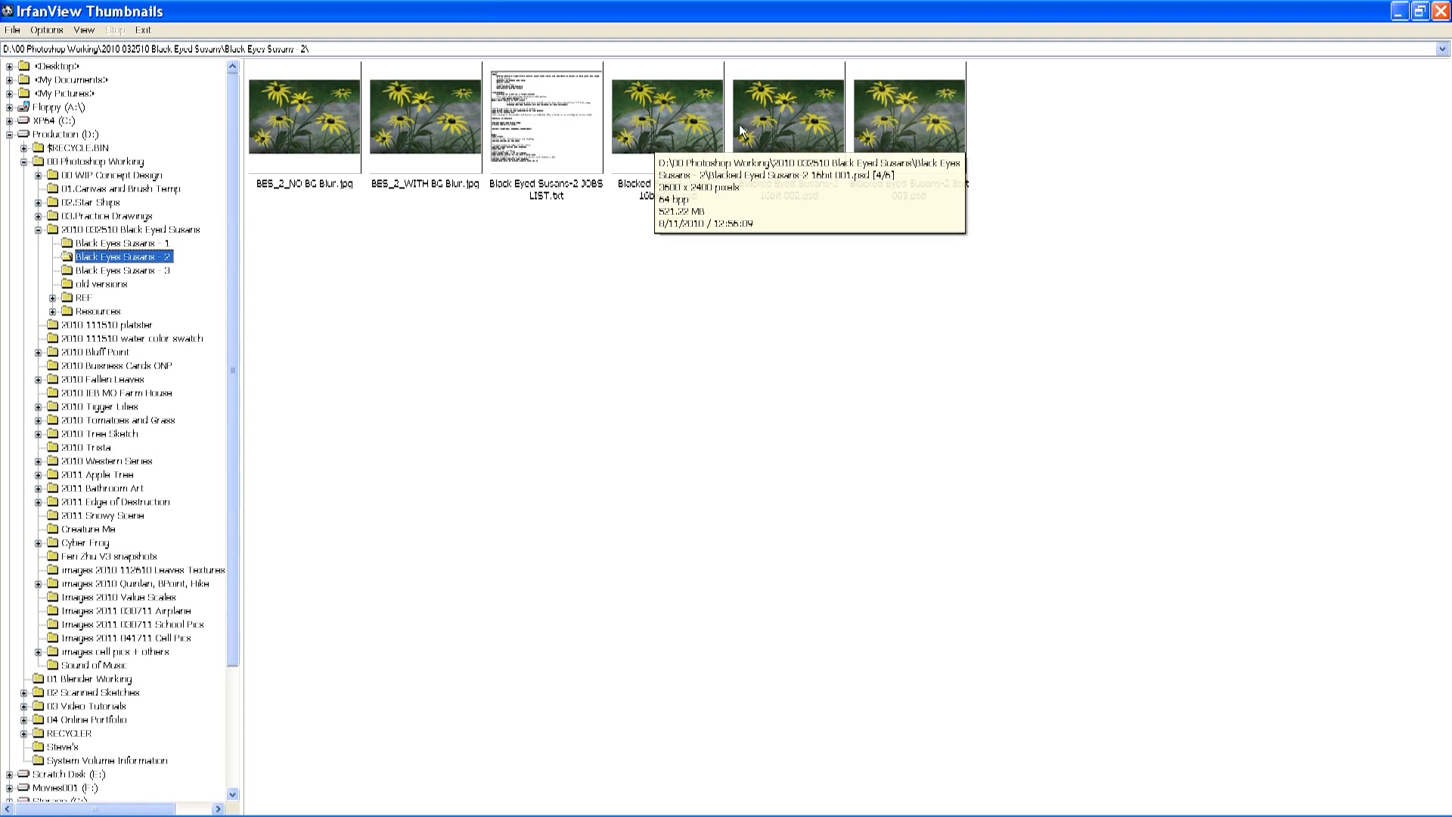
{"action": "mouse_move", "coordinate": [916, 127]}
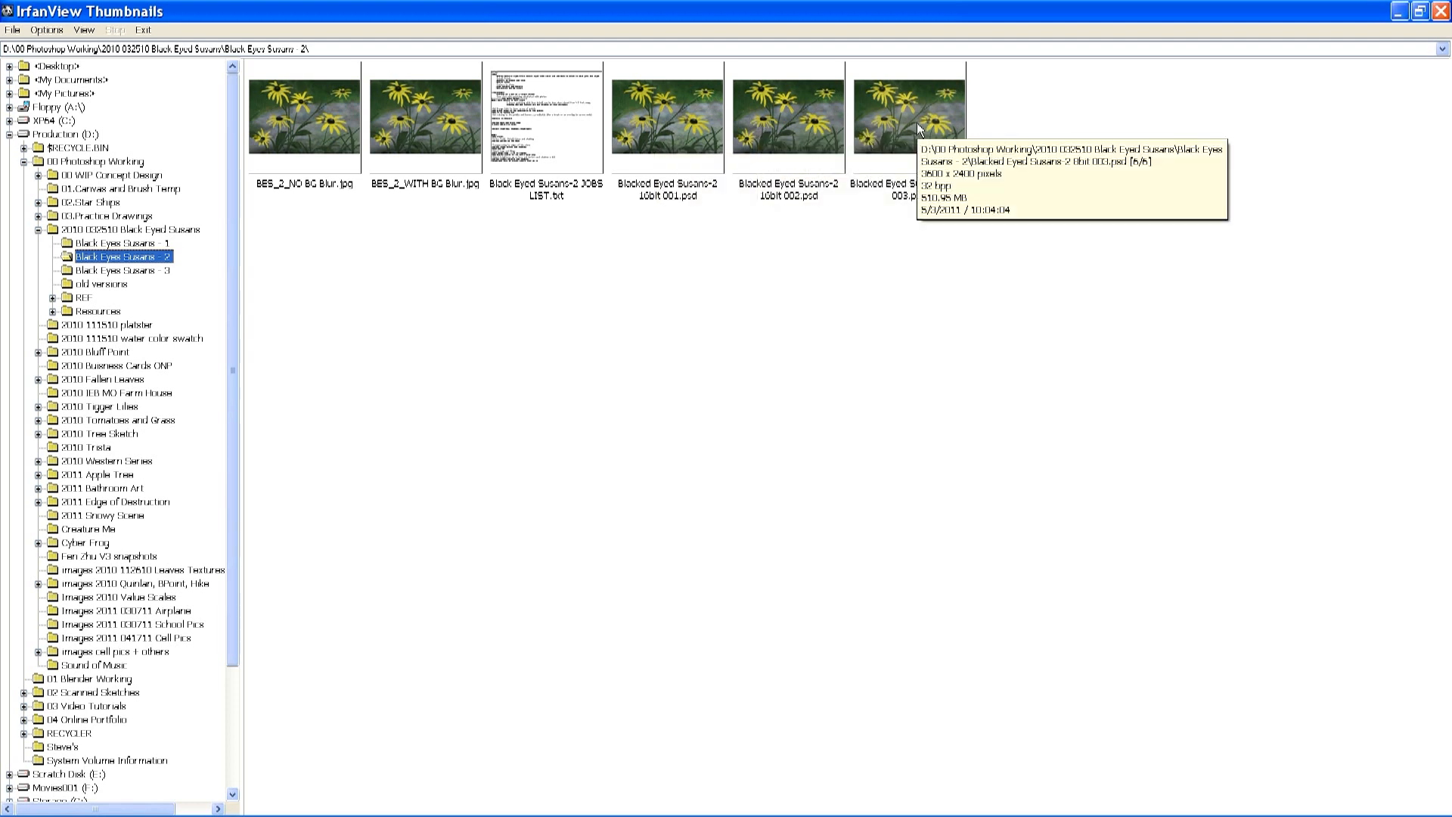
{"action": "mouse_move", "coordinate": [762, 310]}
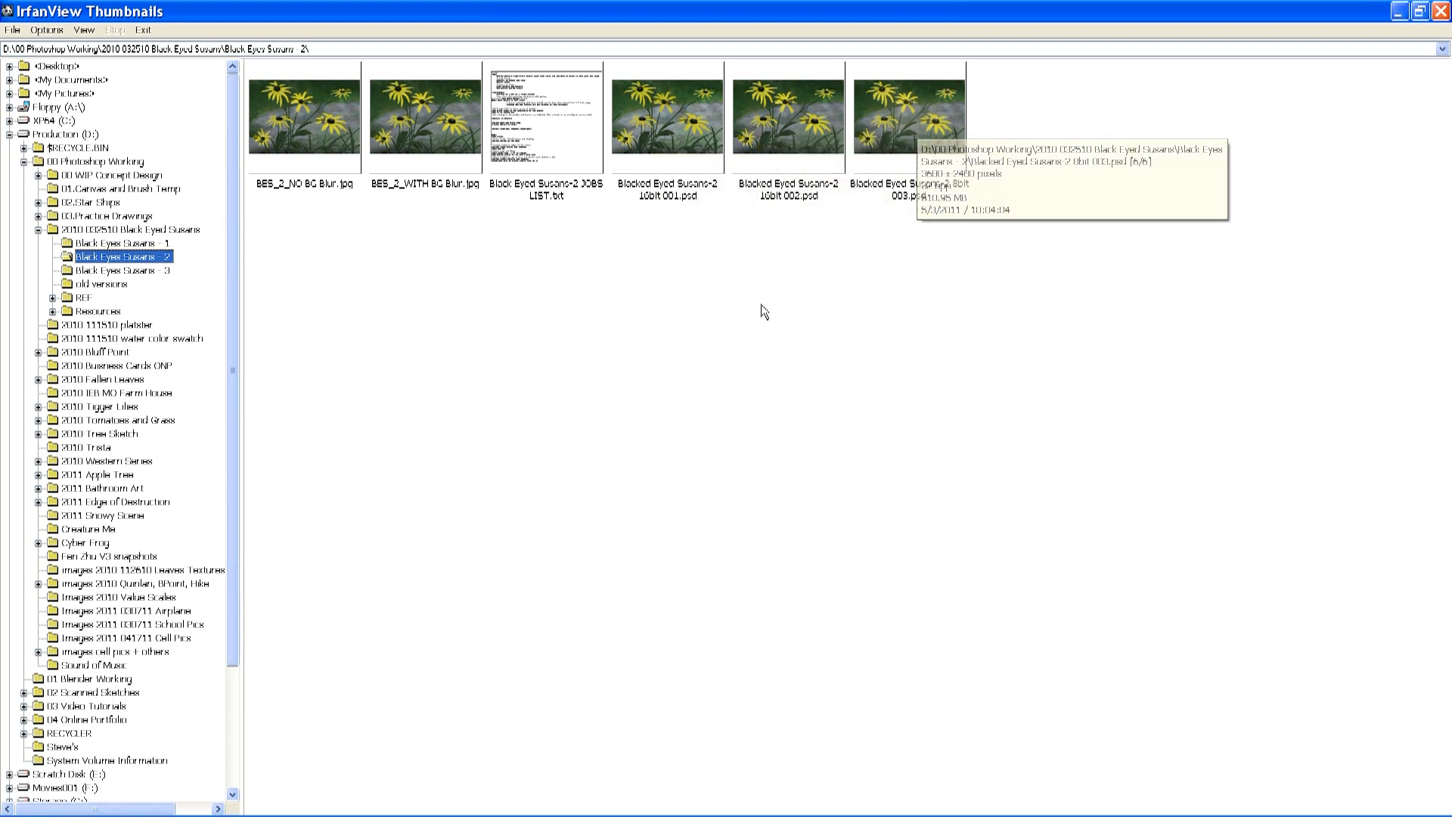
{"action": "mouse_move", "coordinate": [726, 307]}
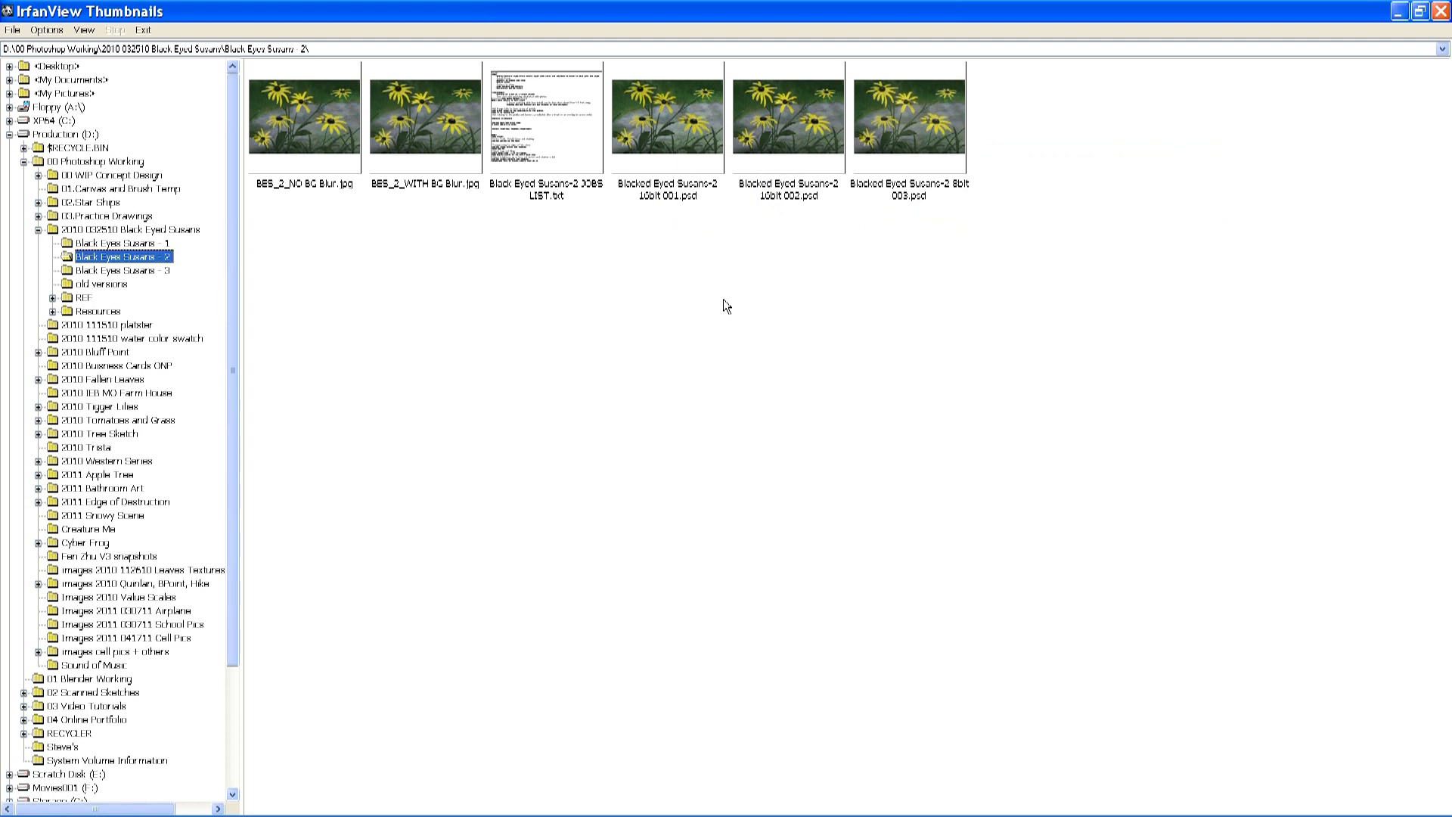
{"action": "mouse_move", "coordinate": [682, 134]}
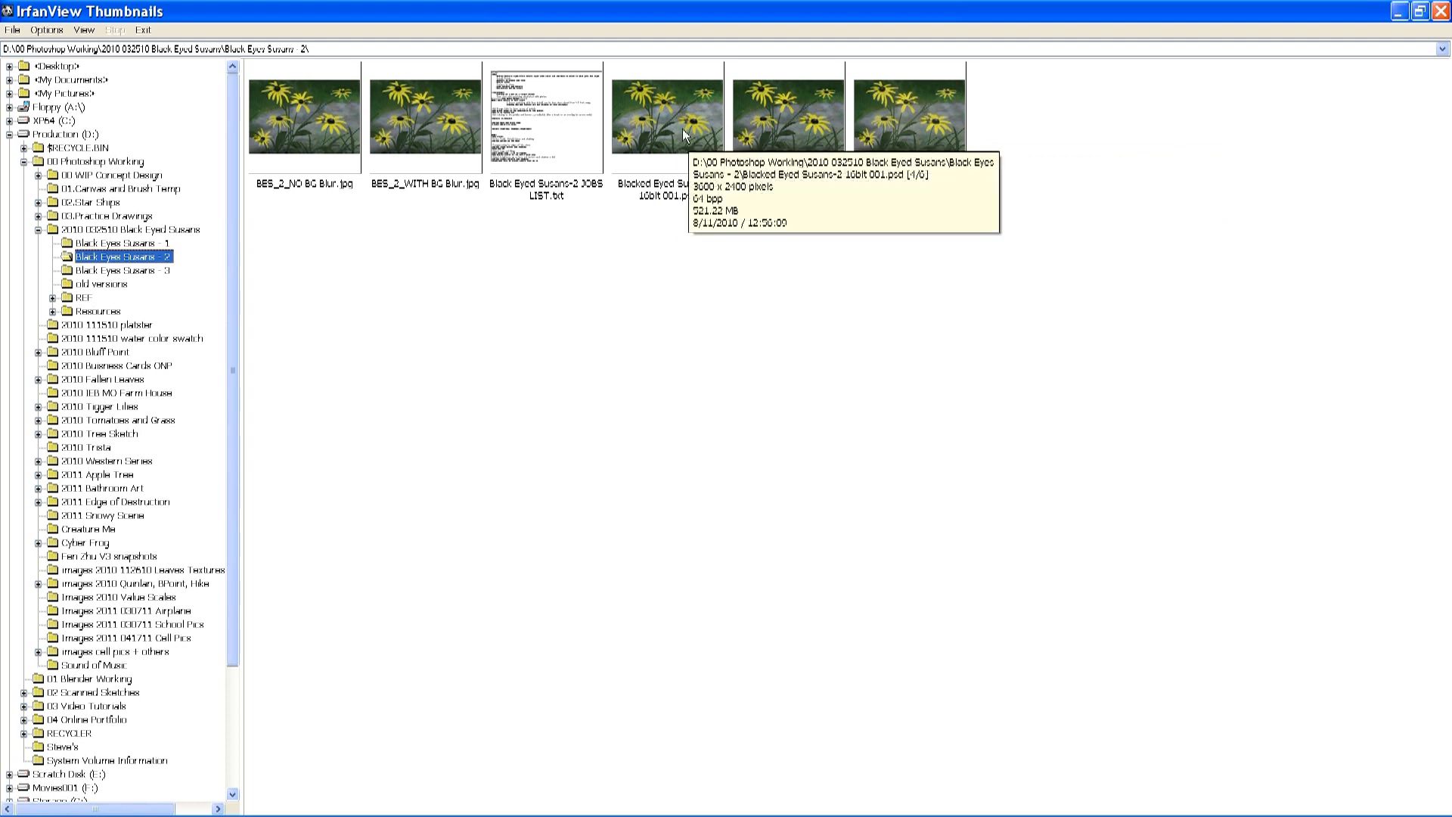
- Open Blacked Eyed Susans-2 16bit 001.psd full-size in the IrfanView viewer
{"action": "double_click", "coordinate": [664, 118]}
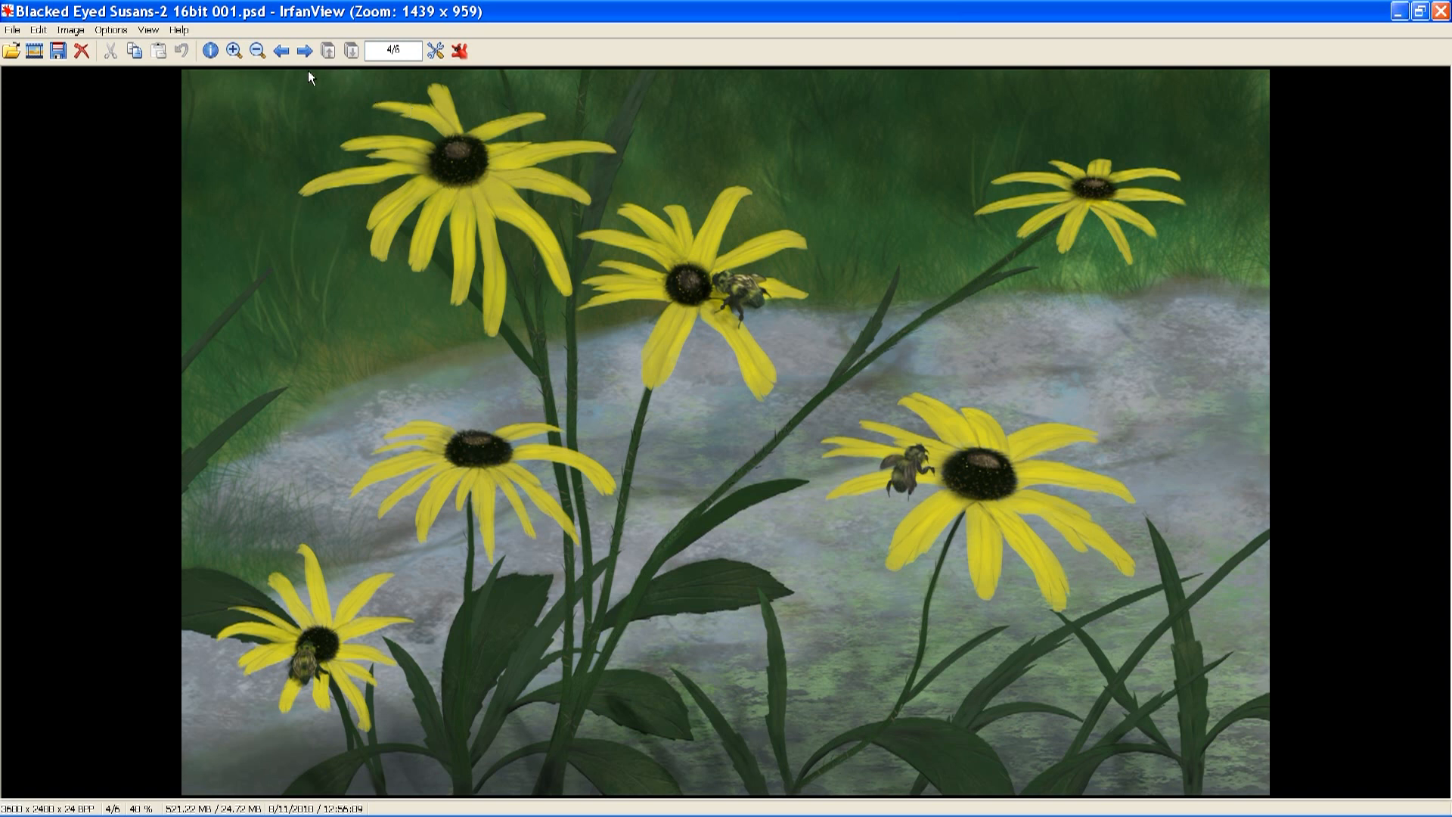
- Zoom in twice on the Blacked Eyed Susans painting and scroll down over the flowers
{"action": "left_click", "coordinate": [234, 51]}
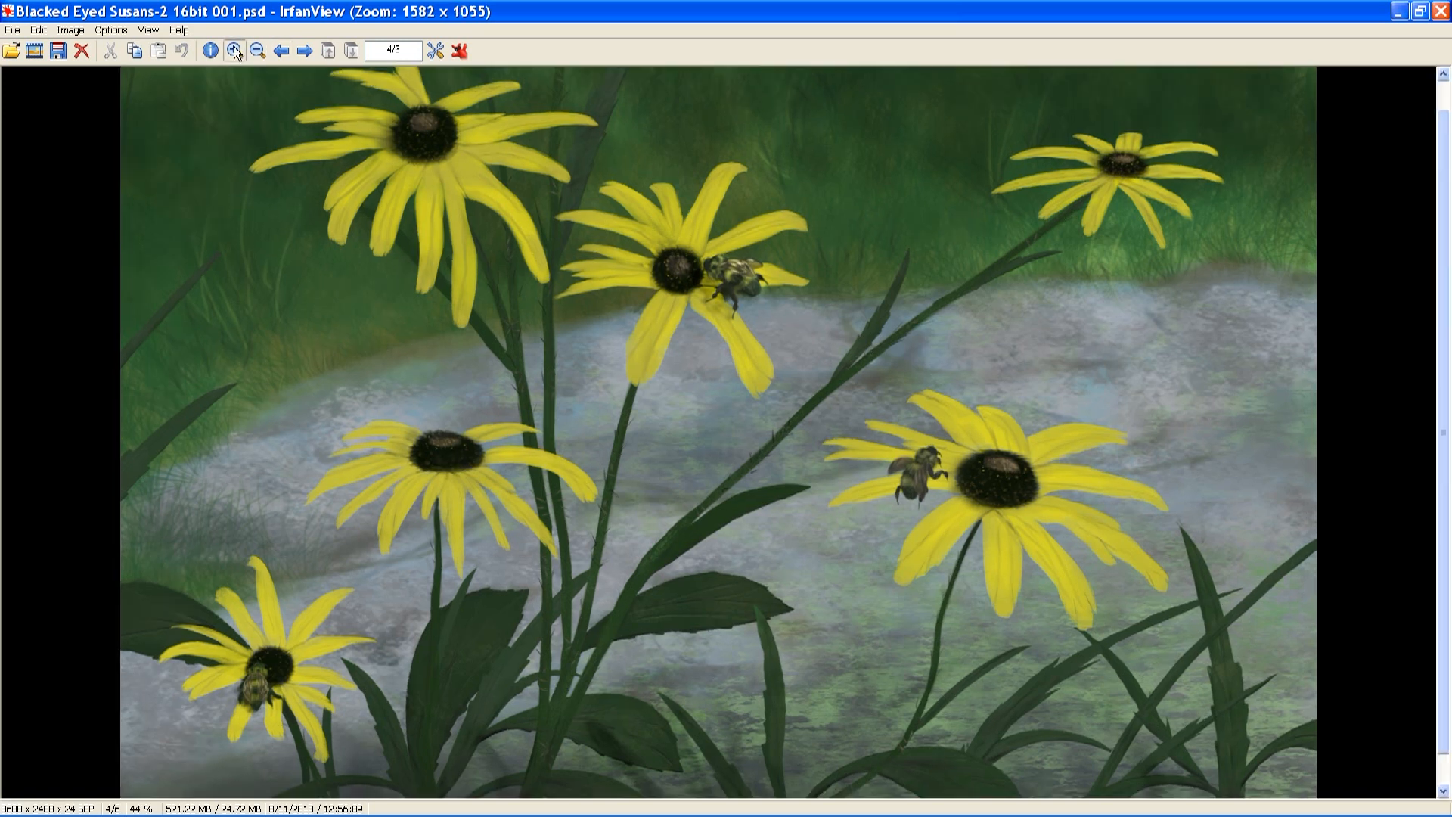
{"action": "left_click", "coordinate": [234, 52]}
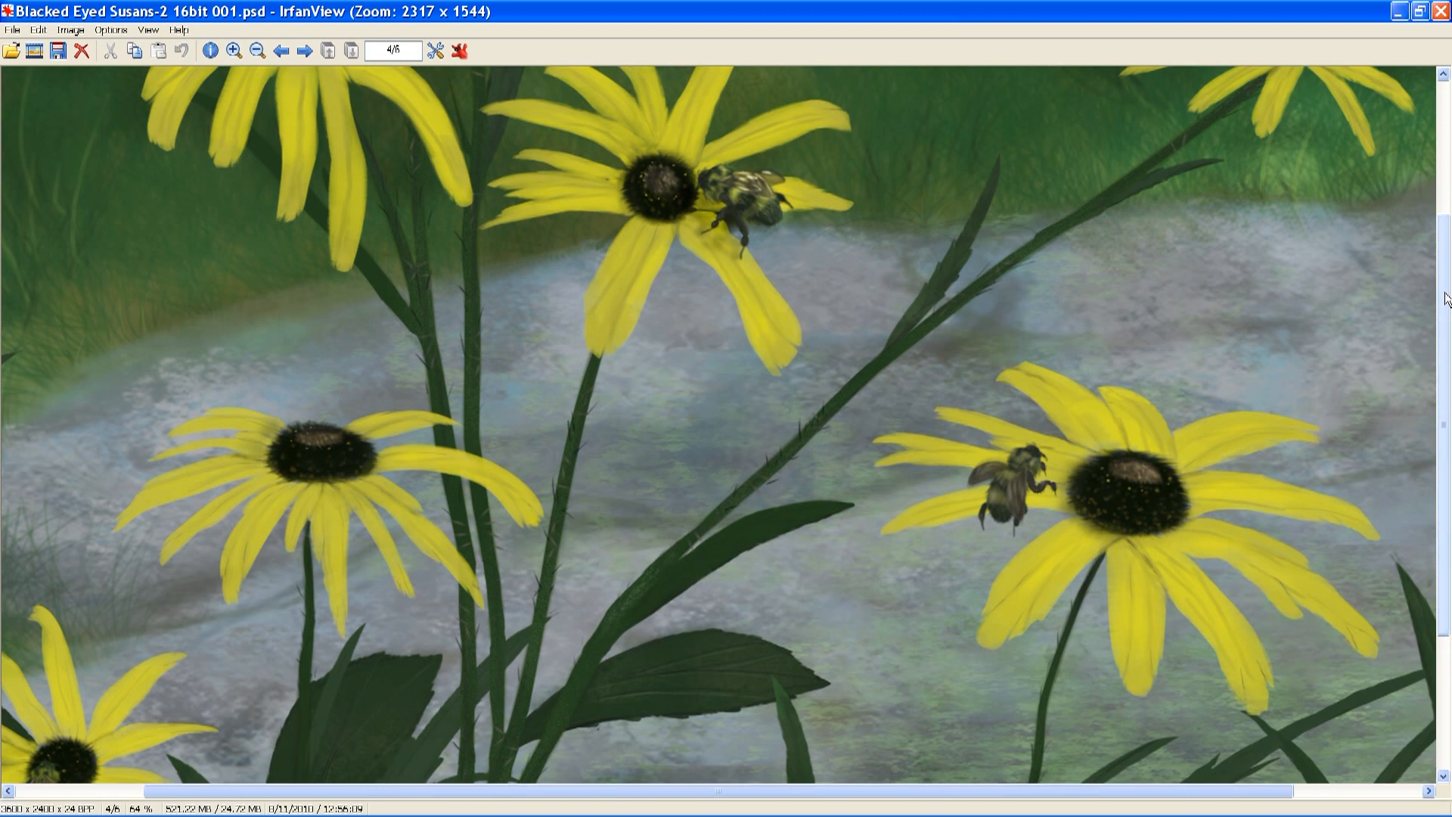
{"action": "scroll", "scroll_direction": "down", "scroll_amount": 3}
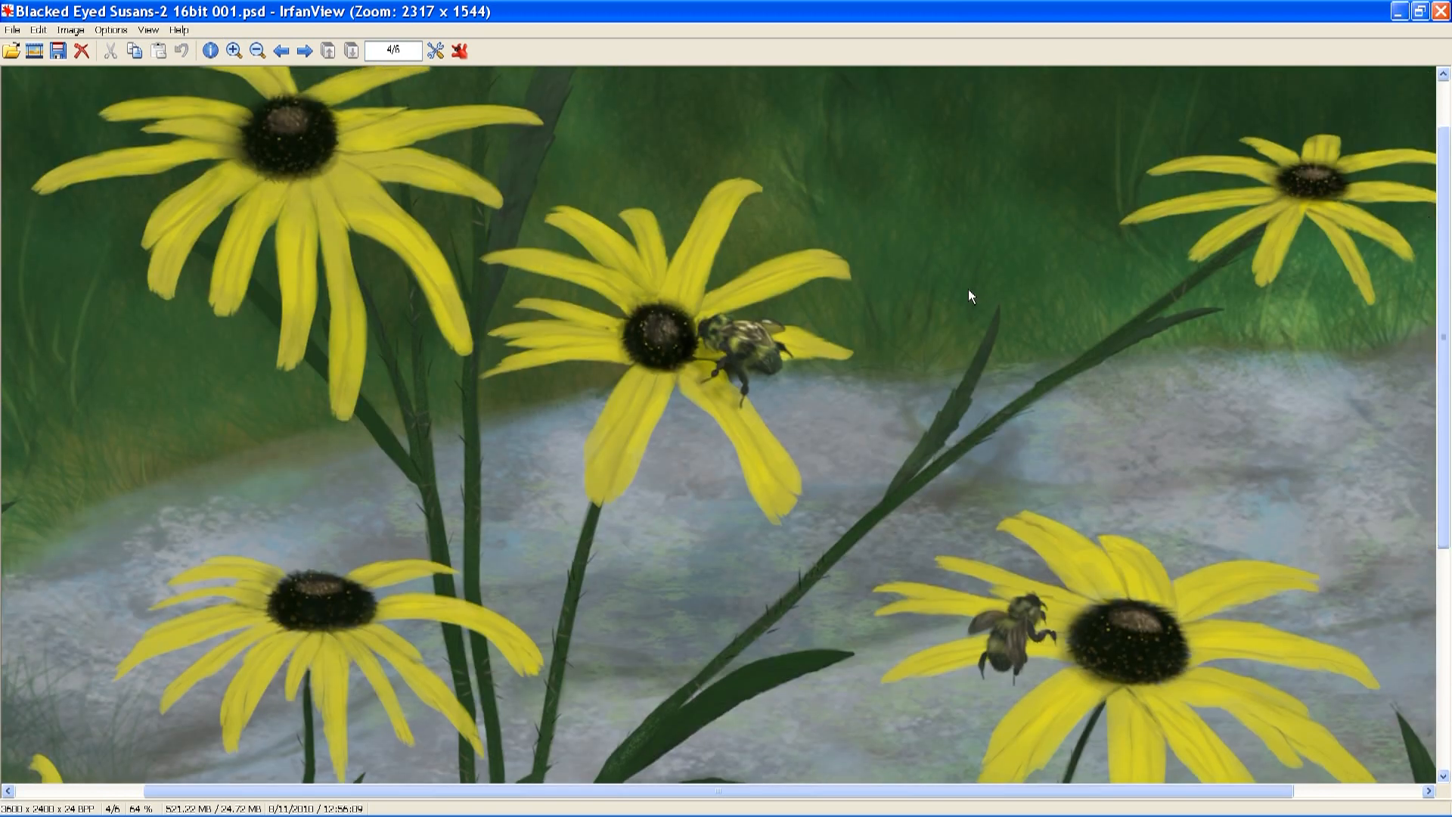
{"action": "mouse_move", "coordinate": [685, 319]}
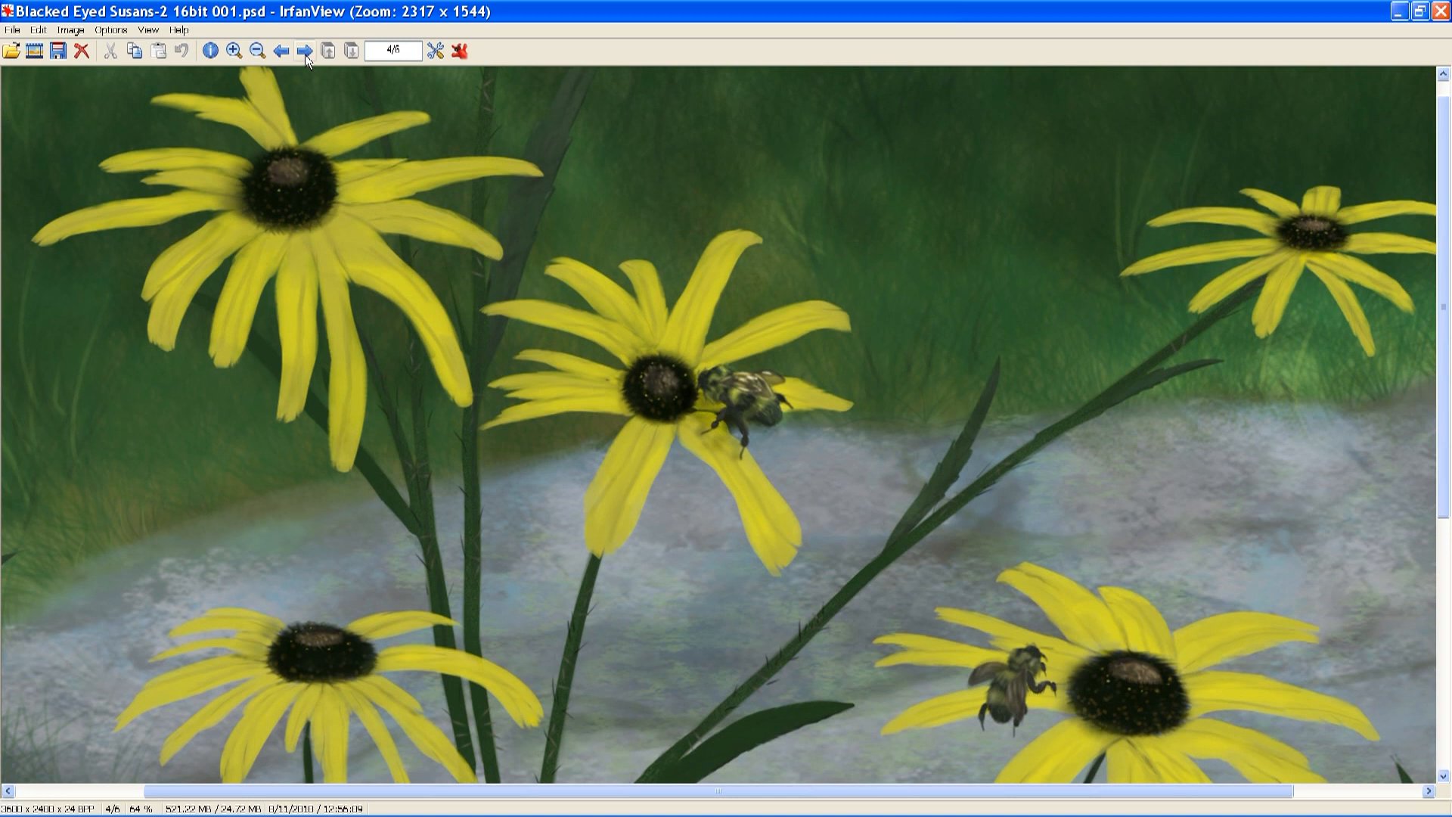
- Step to the next file and back to the jobs list, then return to the thumbnails
{"action": "left_click", "coordinate": [302, 51]}
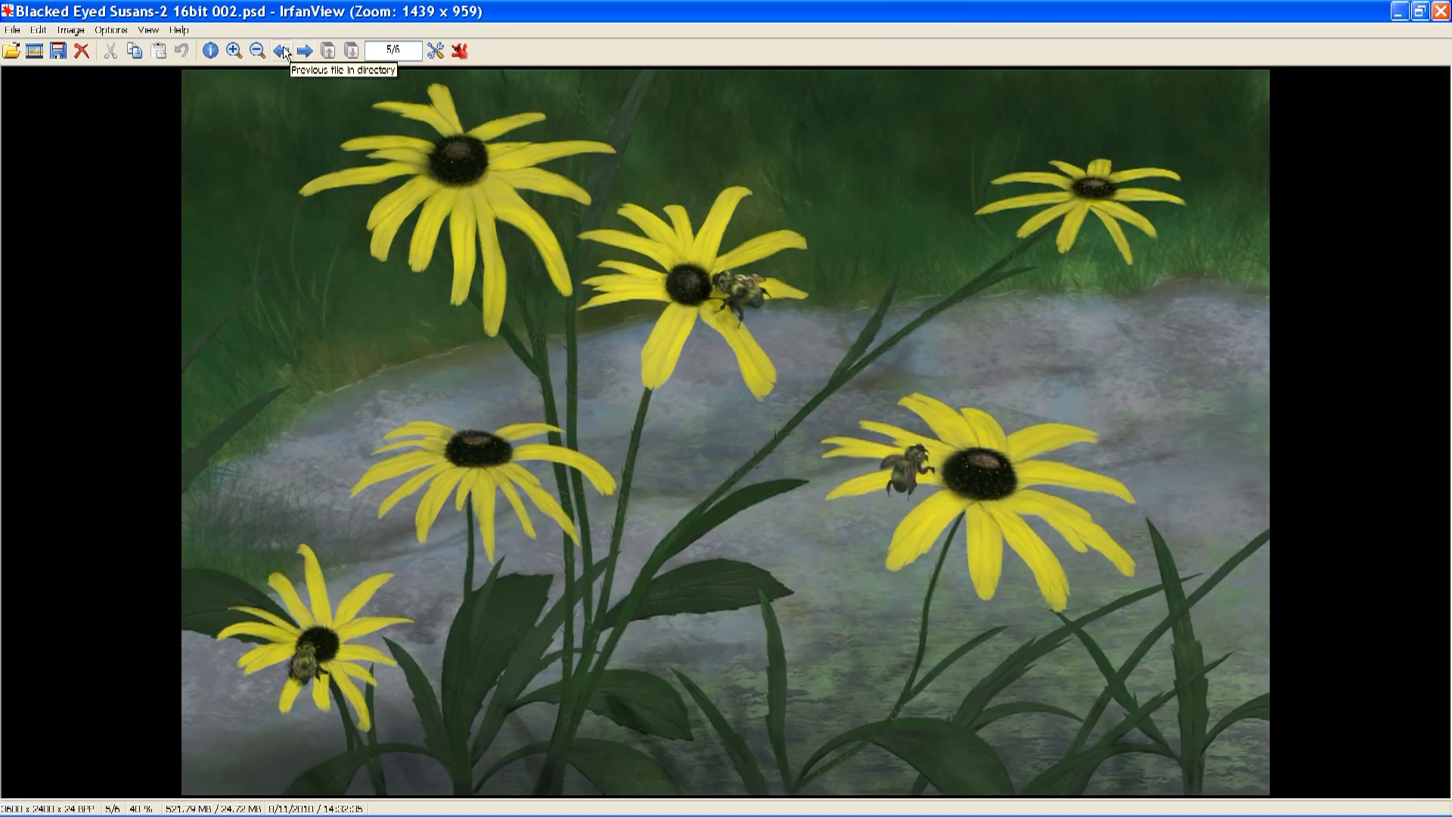
{"action": "left_click", "coordinate": [282, 52]}
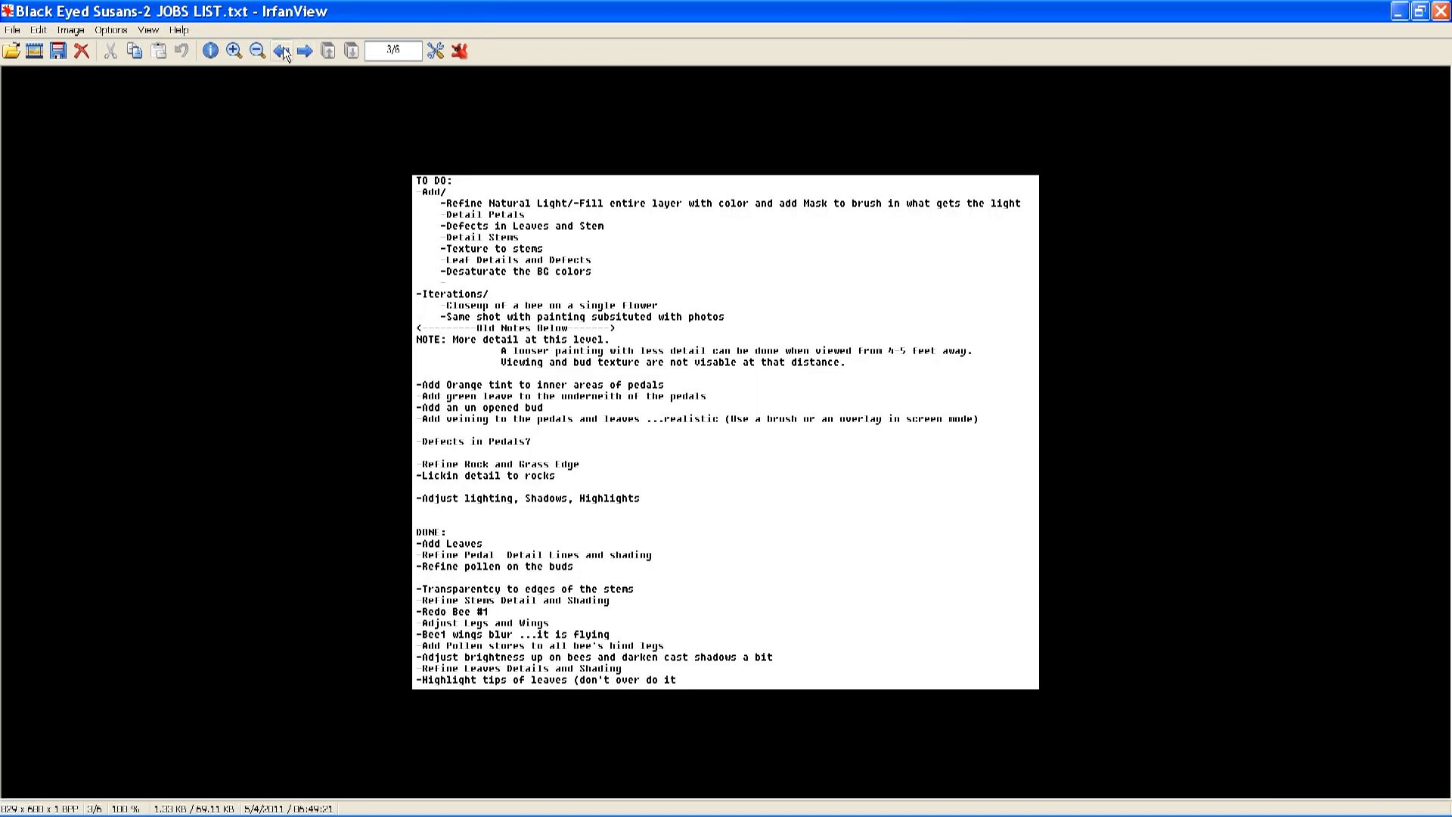
{"action": "left_click", "coordinate": [282, 52]}
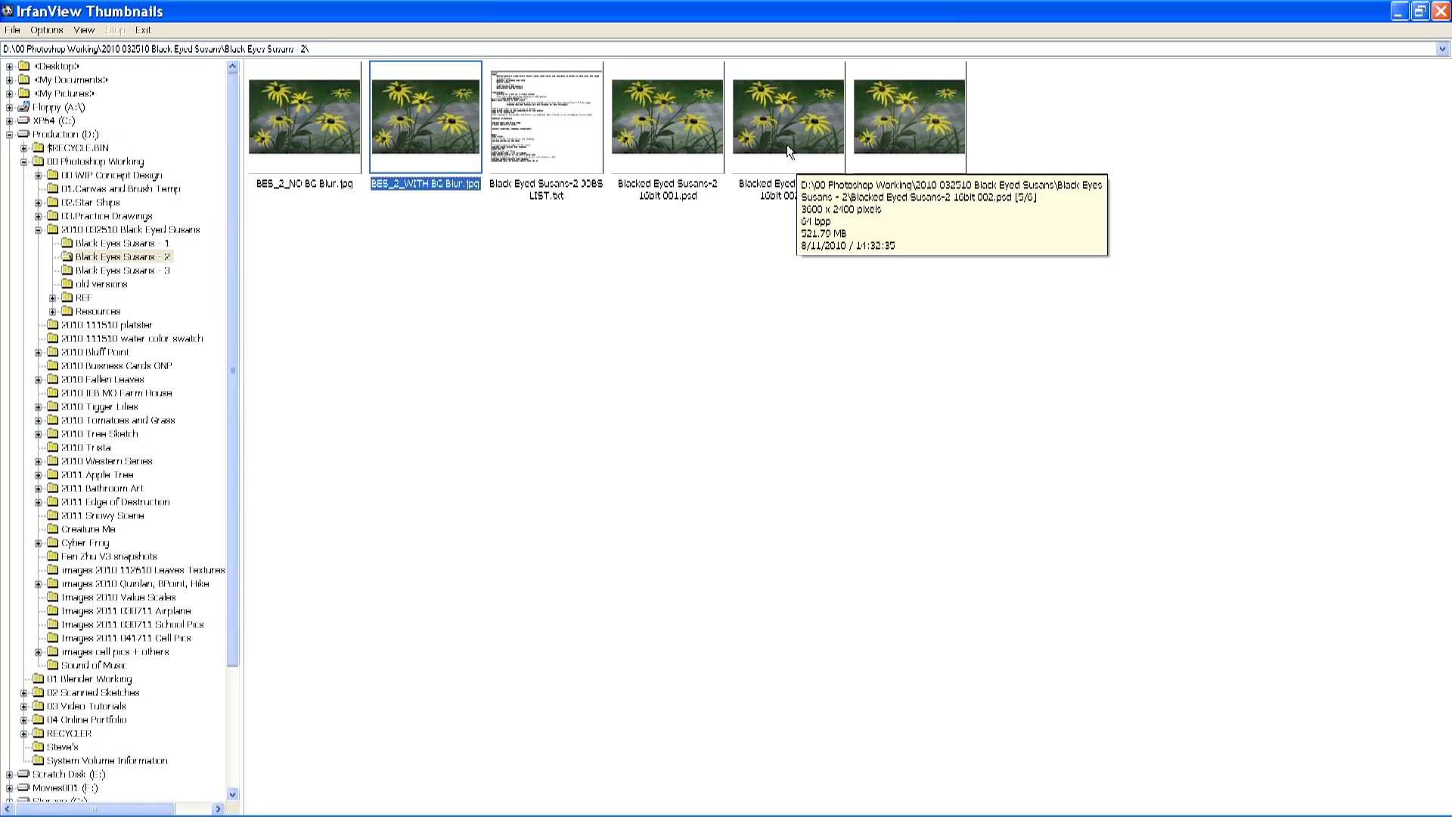
{"action": "mouse_move", "coordinate": [650, 135]}
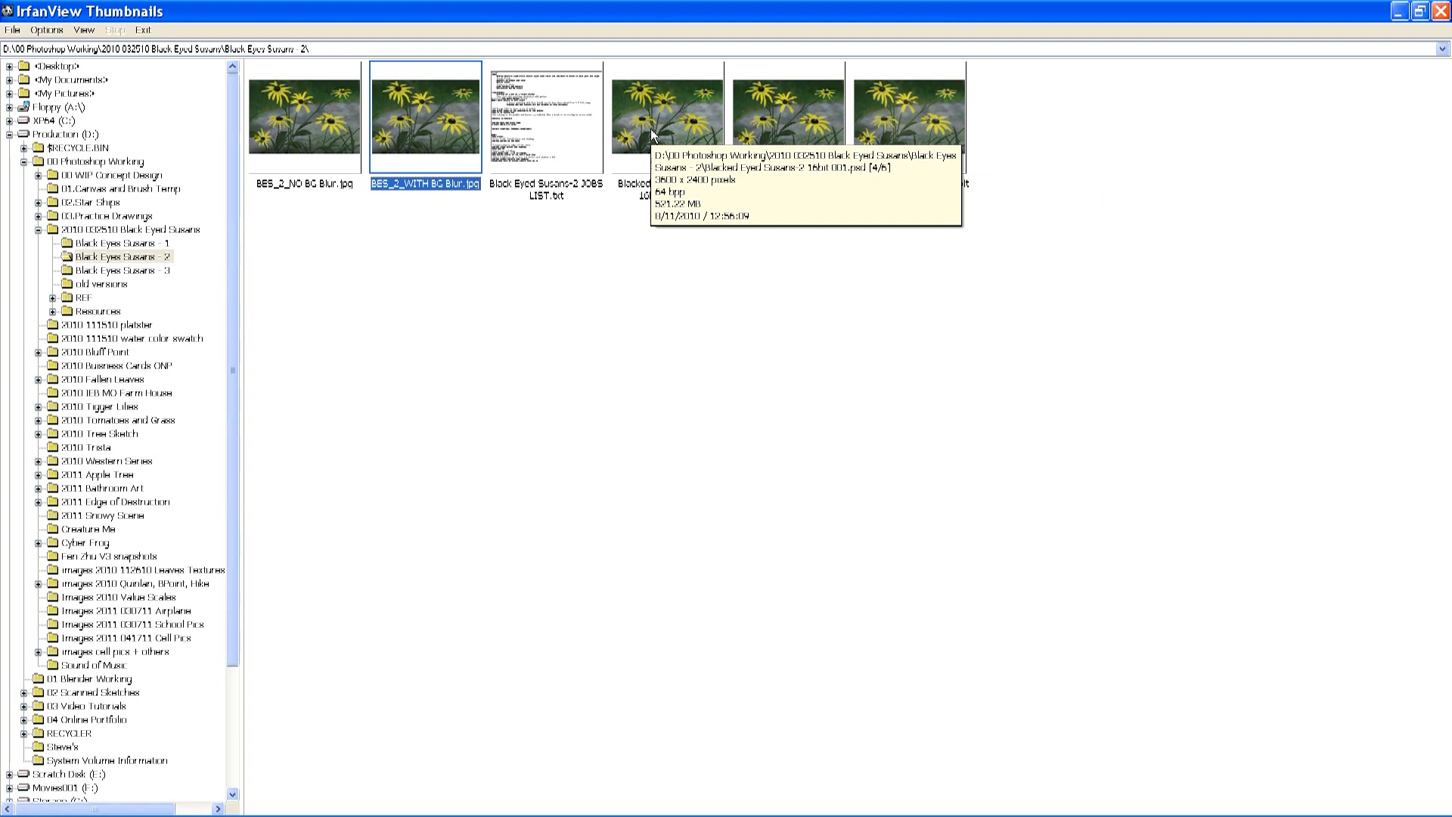
{"action": "mouse_move", "coordinate": [650, 135]}
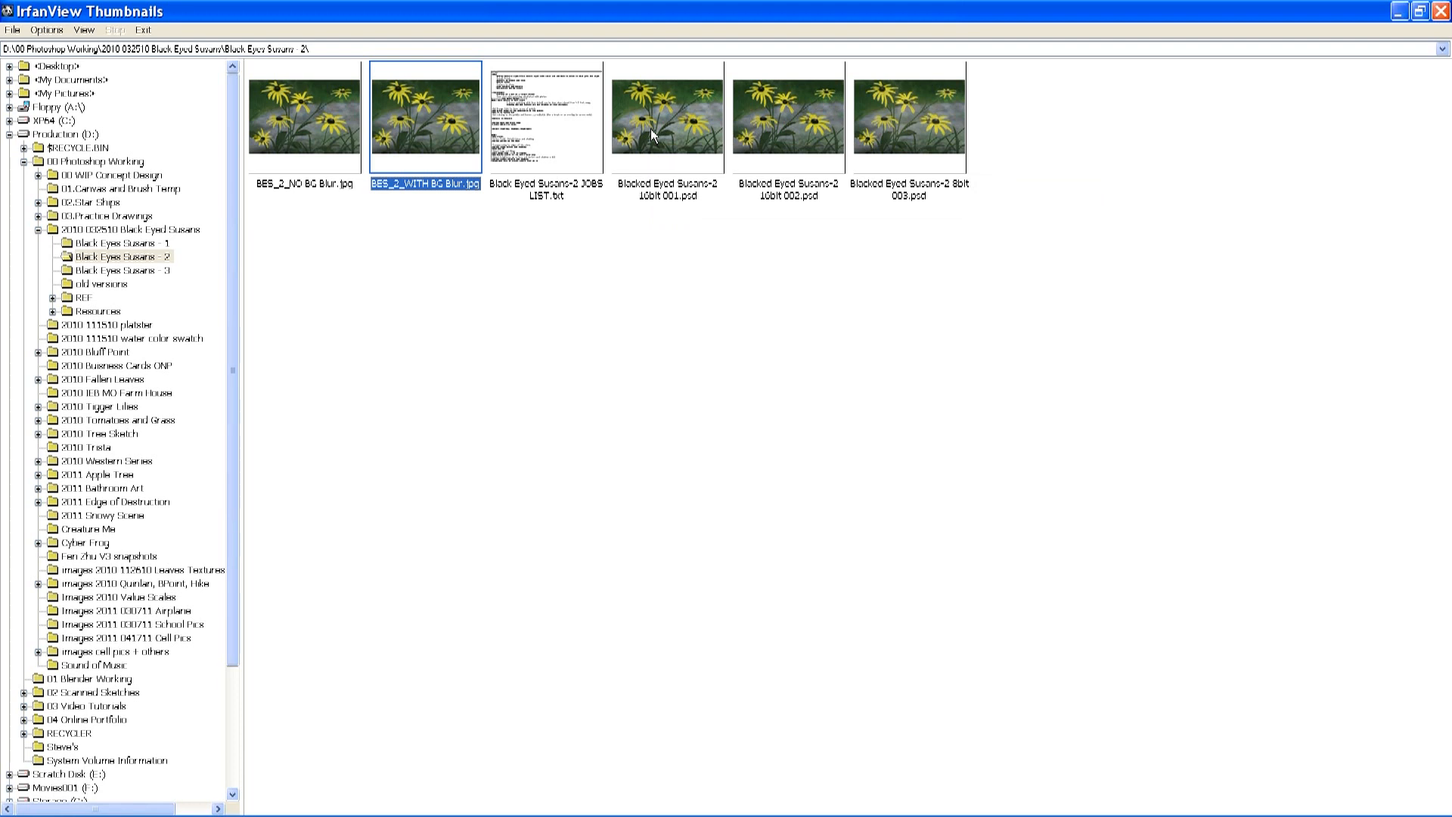
{"action": "mouse_move", "coordinate": [695, 294]}
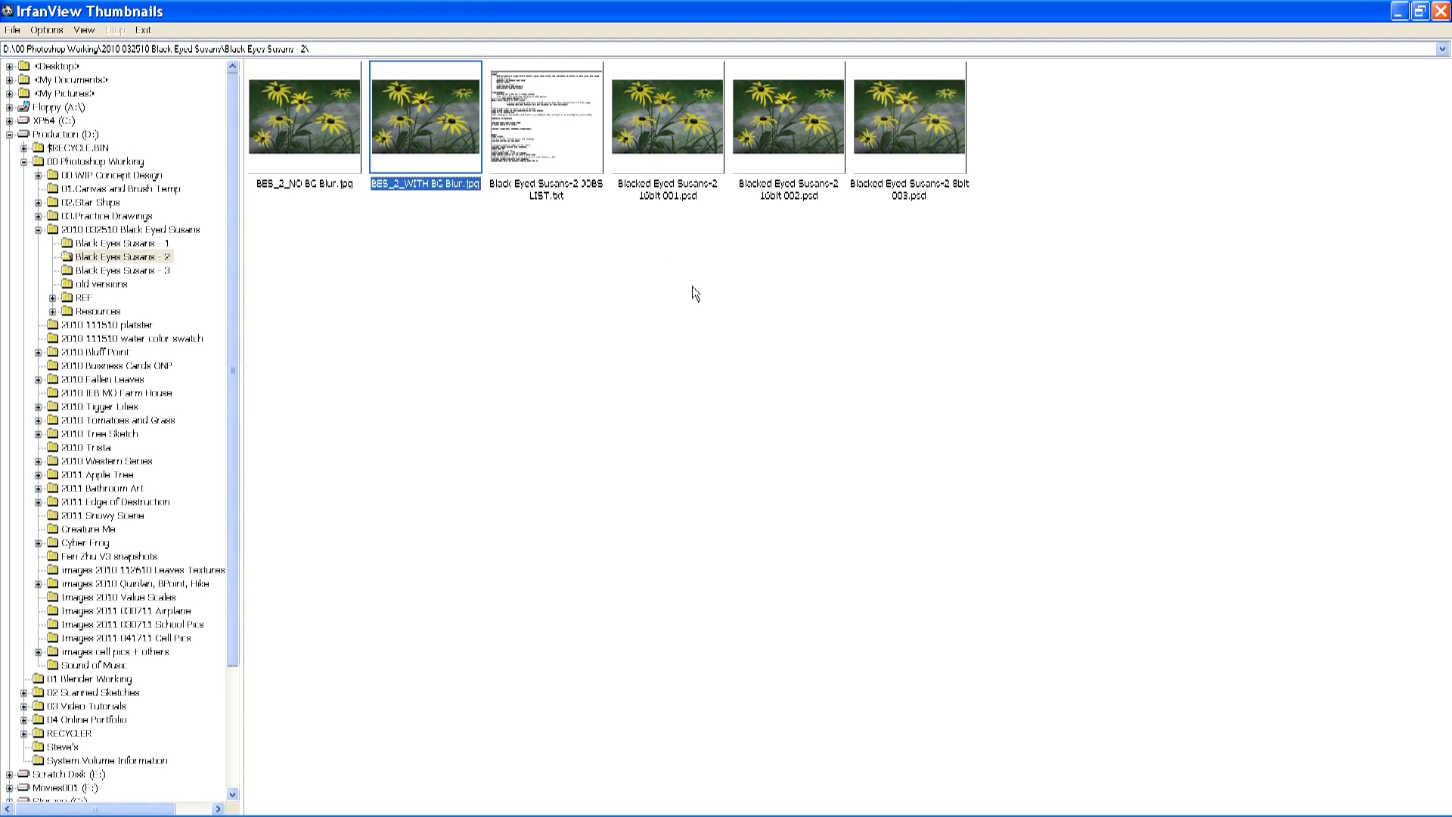
{"action": "mouse_move", "coordinate": [785, 133]}
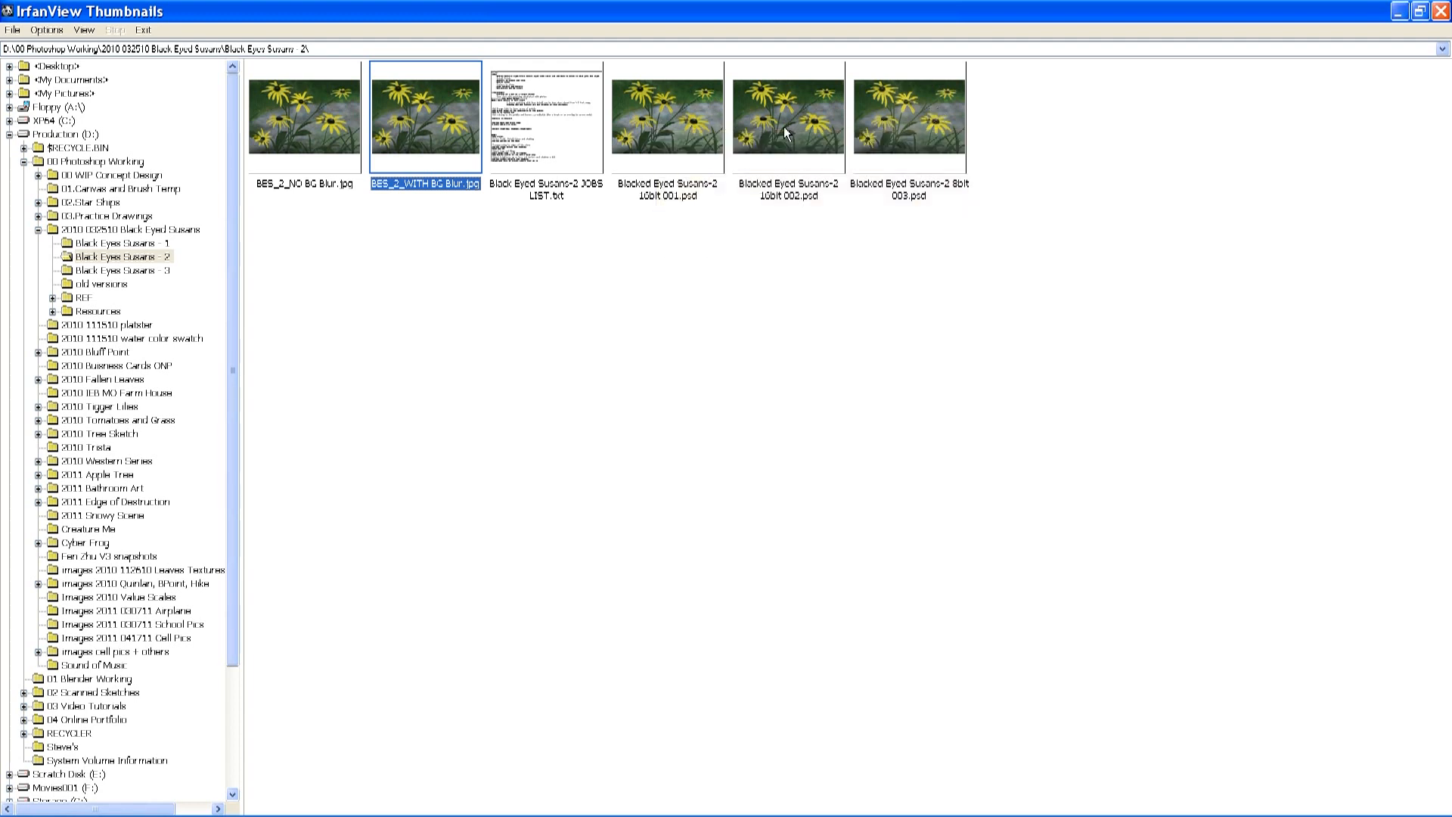
- Preview 16bit 001.psd large, advance through 002 and 8bit 003, then return to thumbnails
{"action": "double_click", "coordinate": [666, 116]}
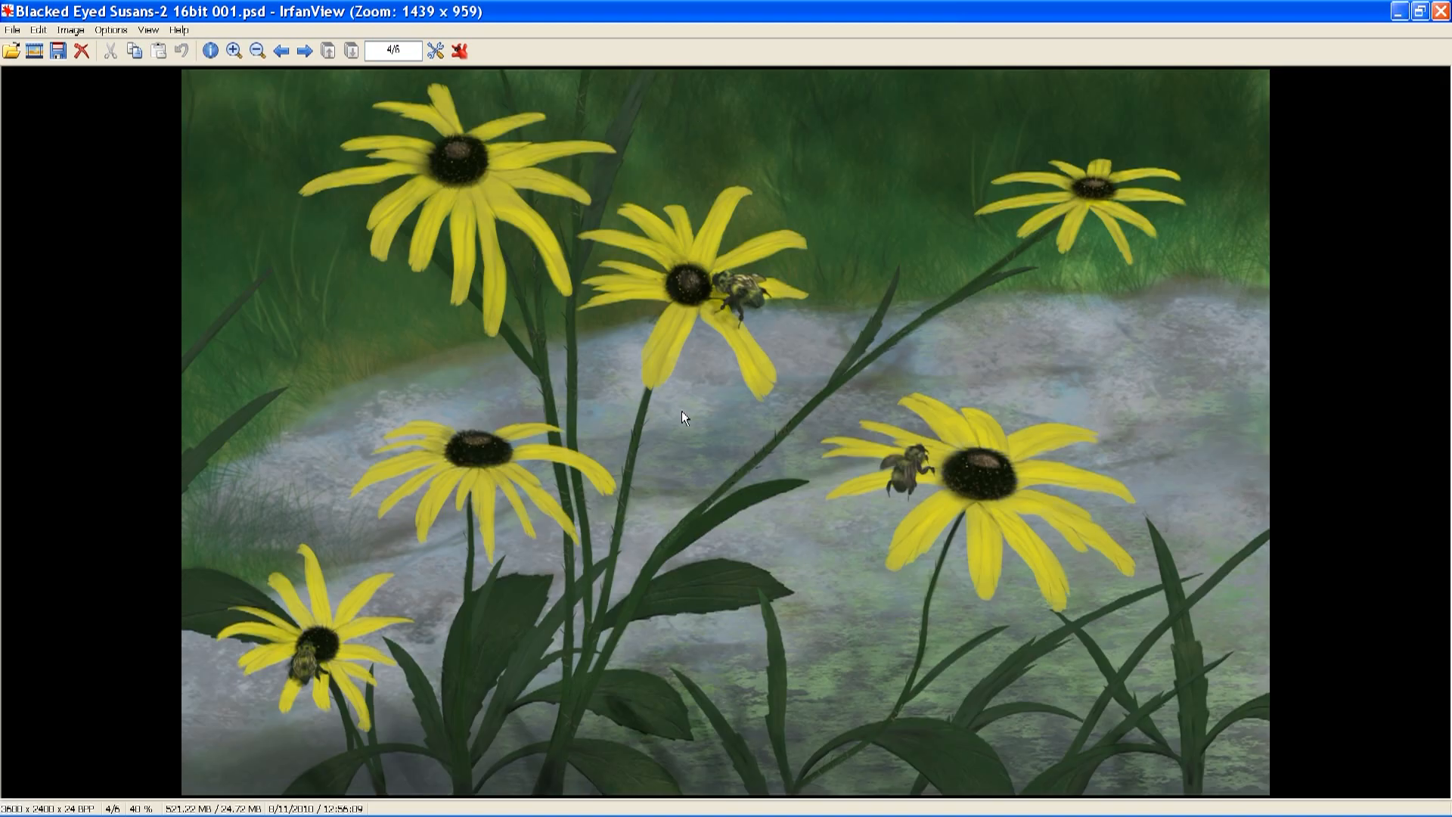
{"action": "left_click", "coordinate": [304, 51]}
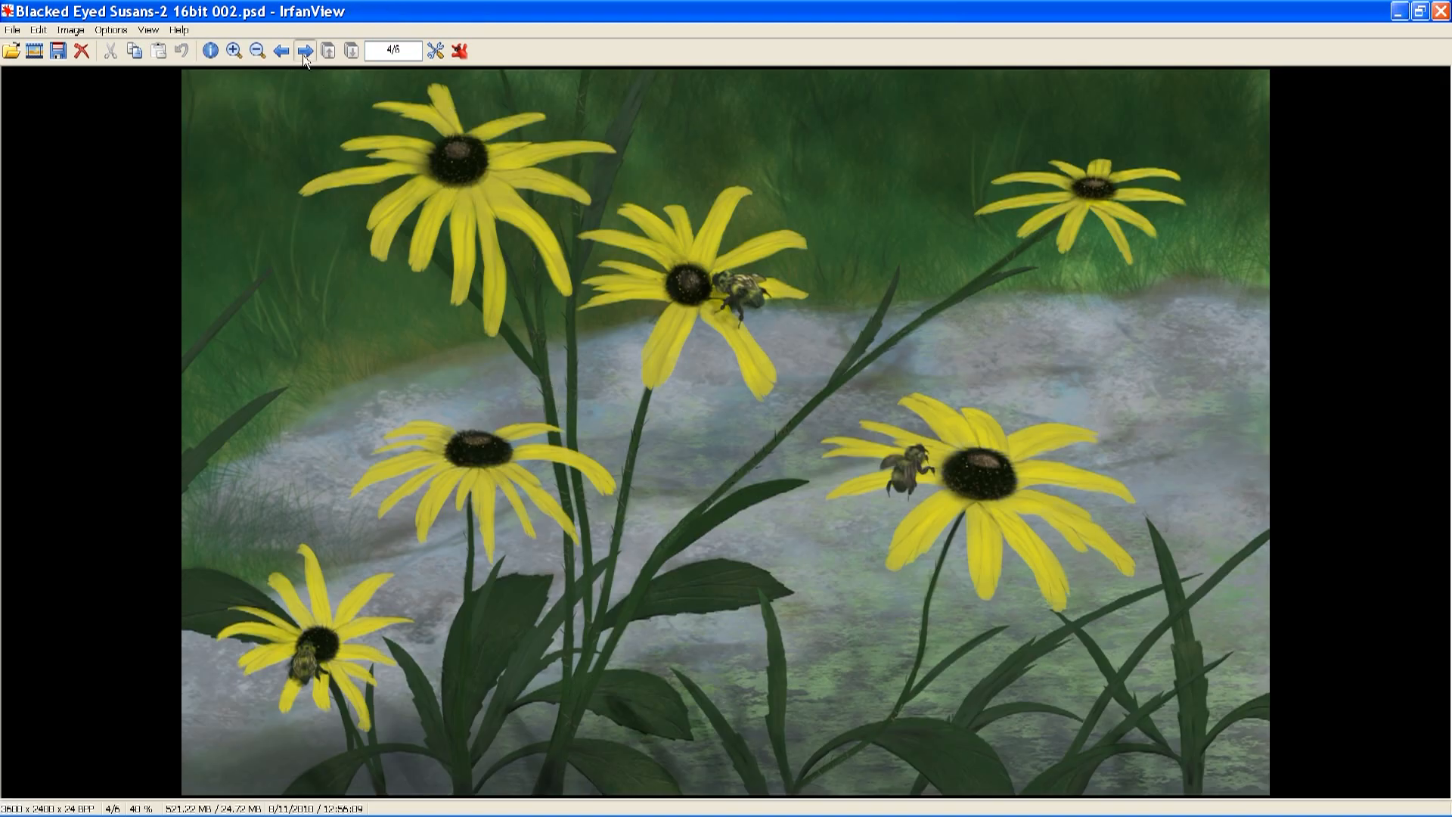
{"action": "left_click", "coordinate": [304, 52]}
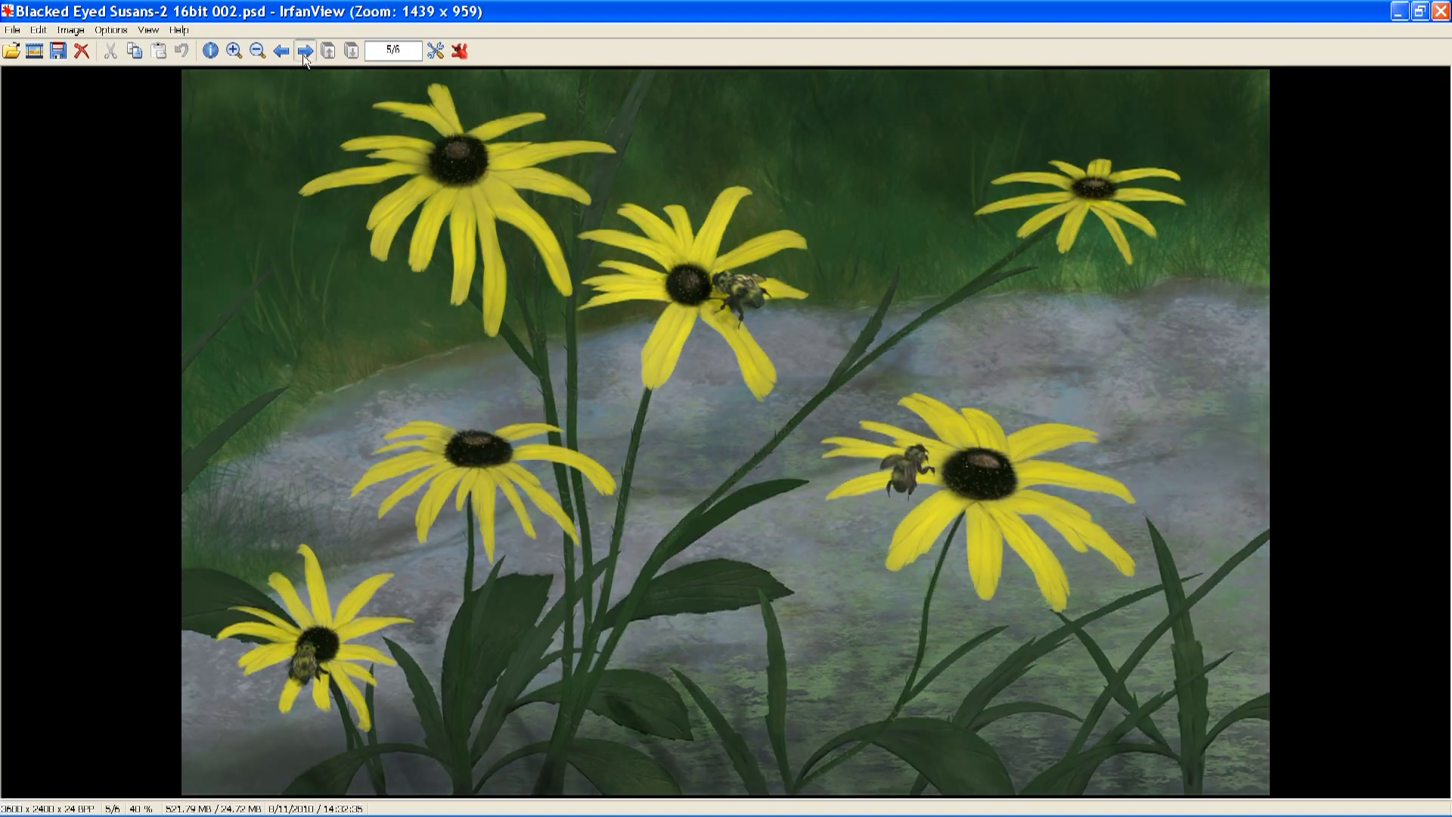
{"action": "left_click", "coordinate": [302, 51]}
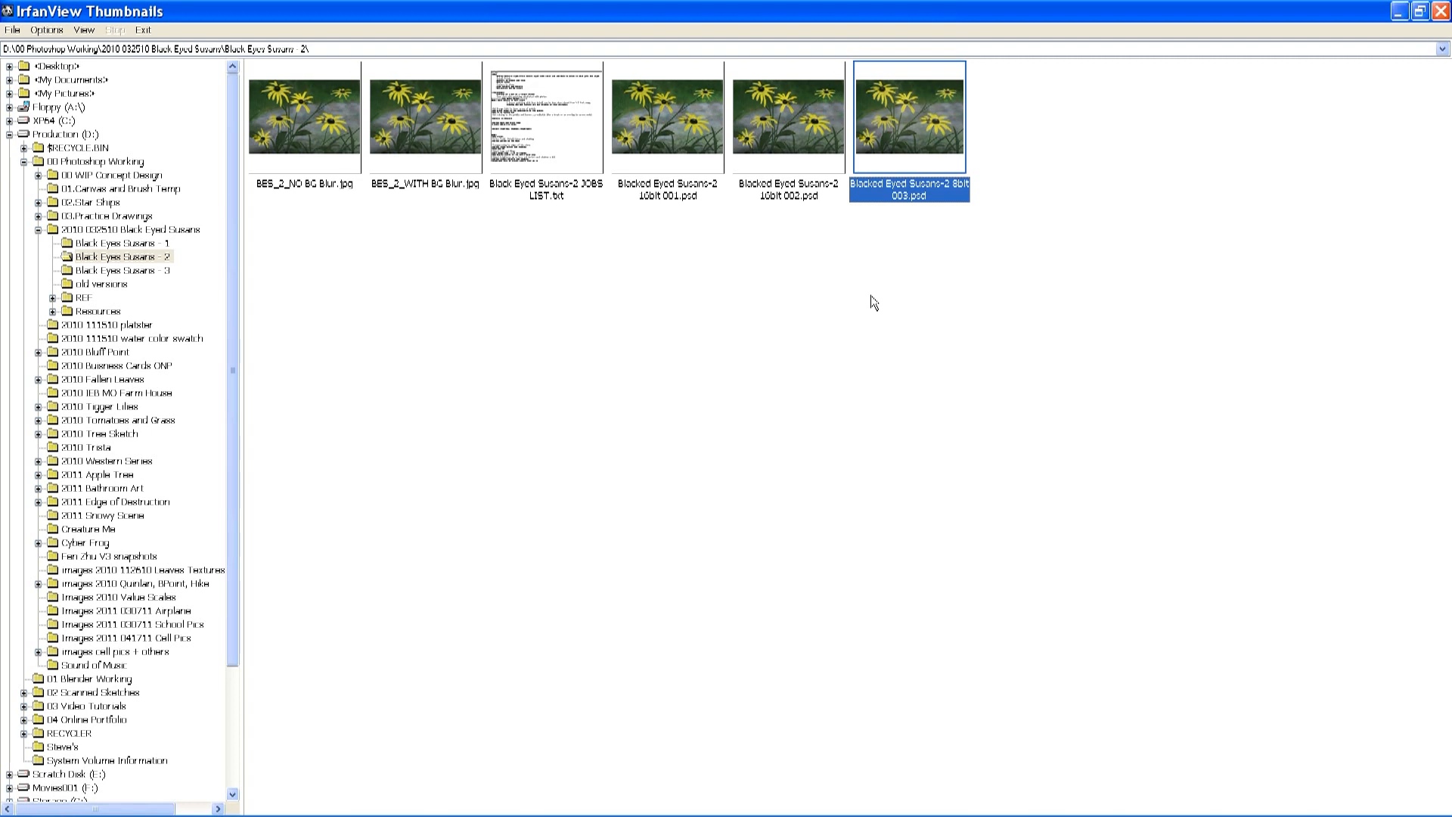
{"action": "mouse_move", "coordinate": [1064, 269]}
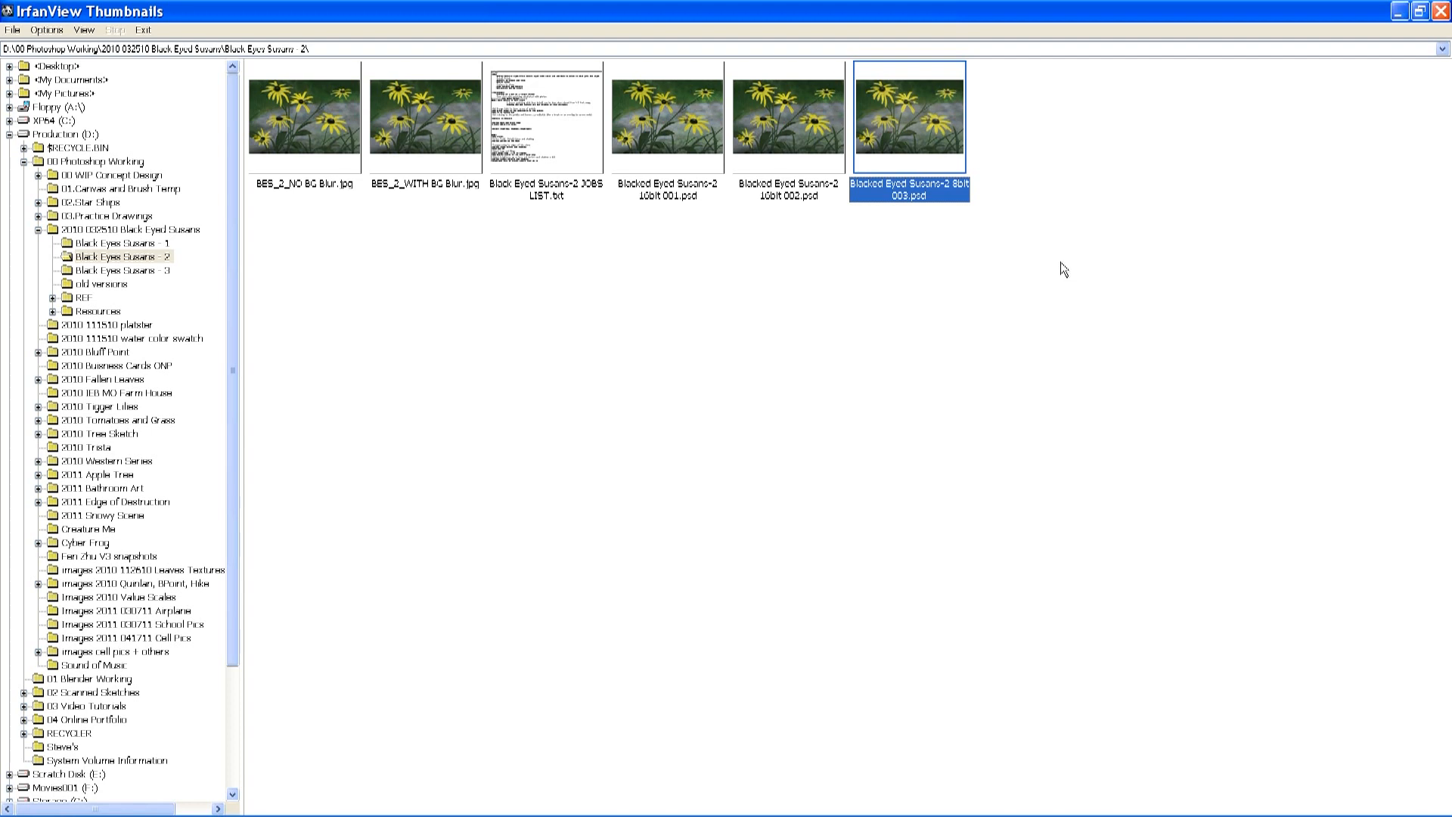
{"action": "mouse_move", "coordinate": [893, 318]}
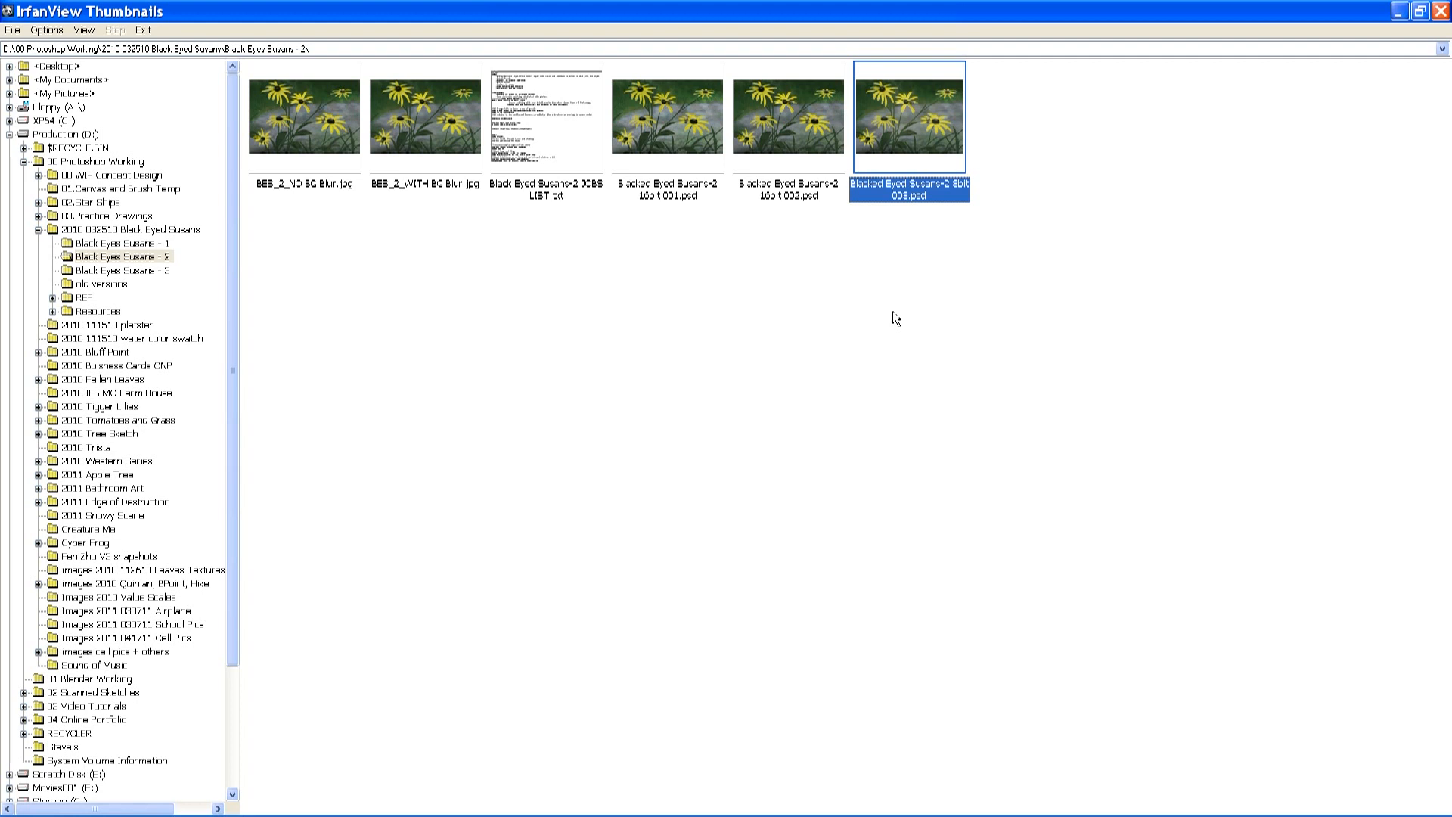
{"action": "mouse_move", "coordinate": [709, 337]}
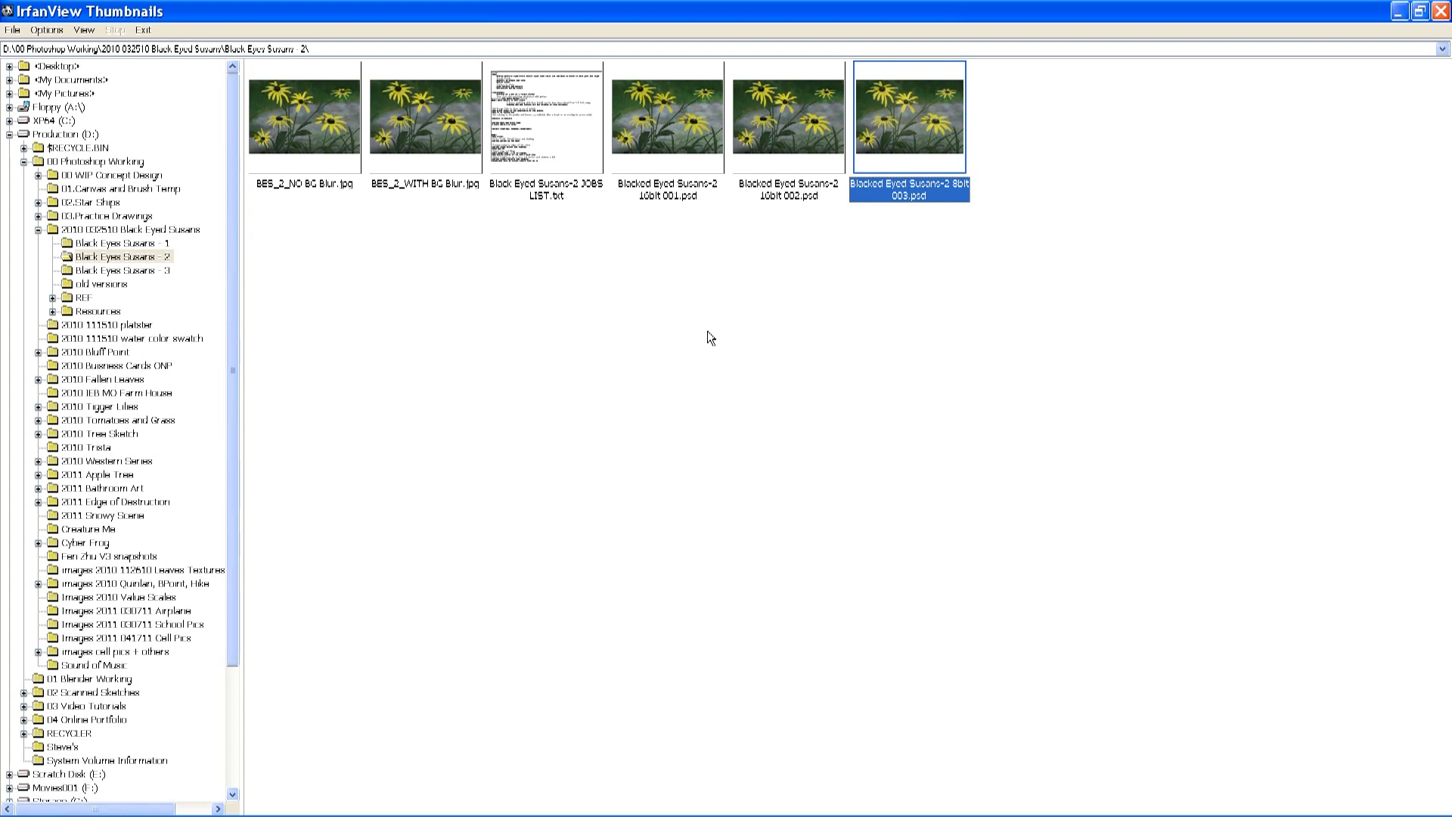
{"action": "mouse_move", "coordinate": [196, 377]}
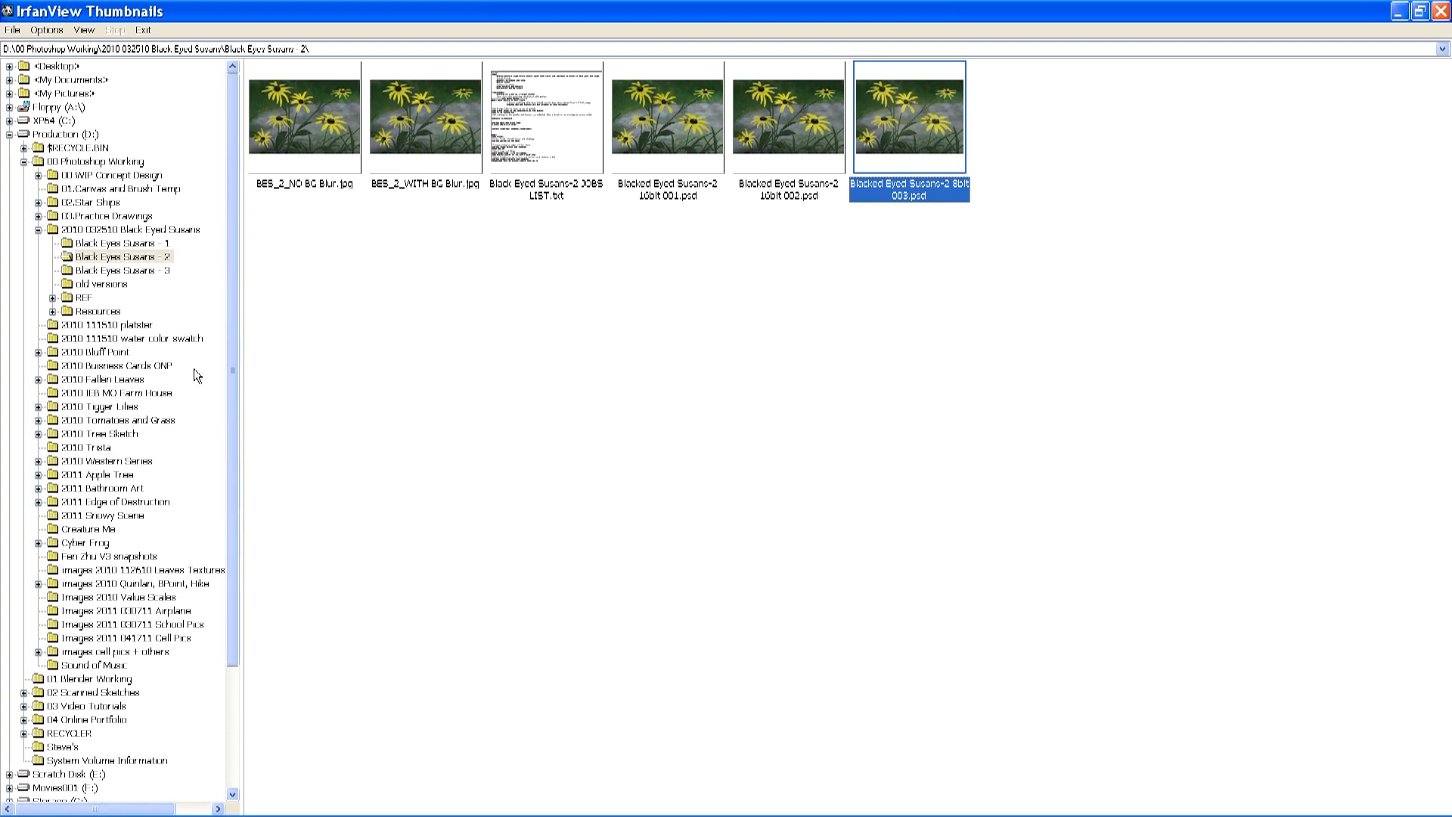
{"action": "mouse_move", "coordinate": [100, 510]}
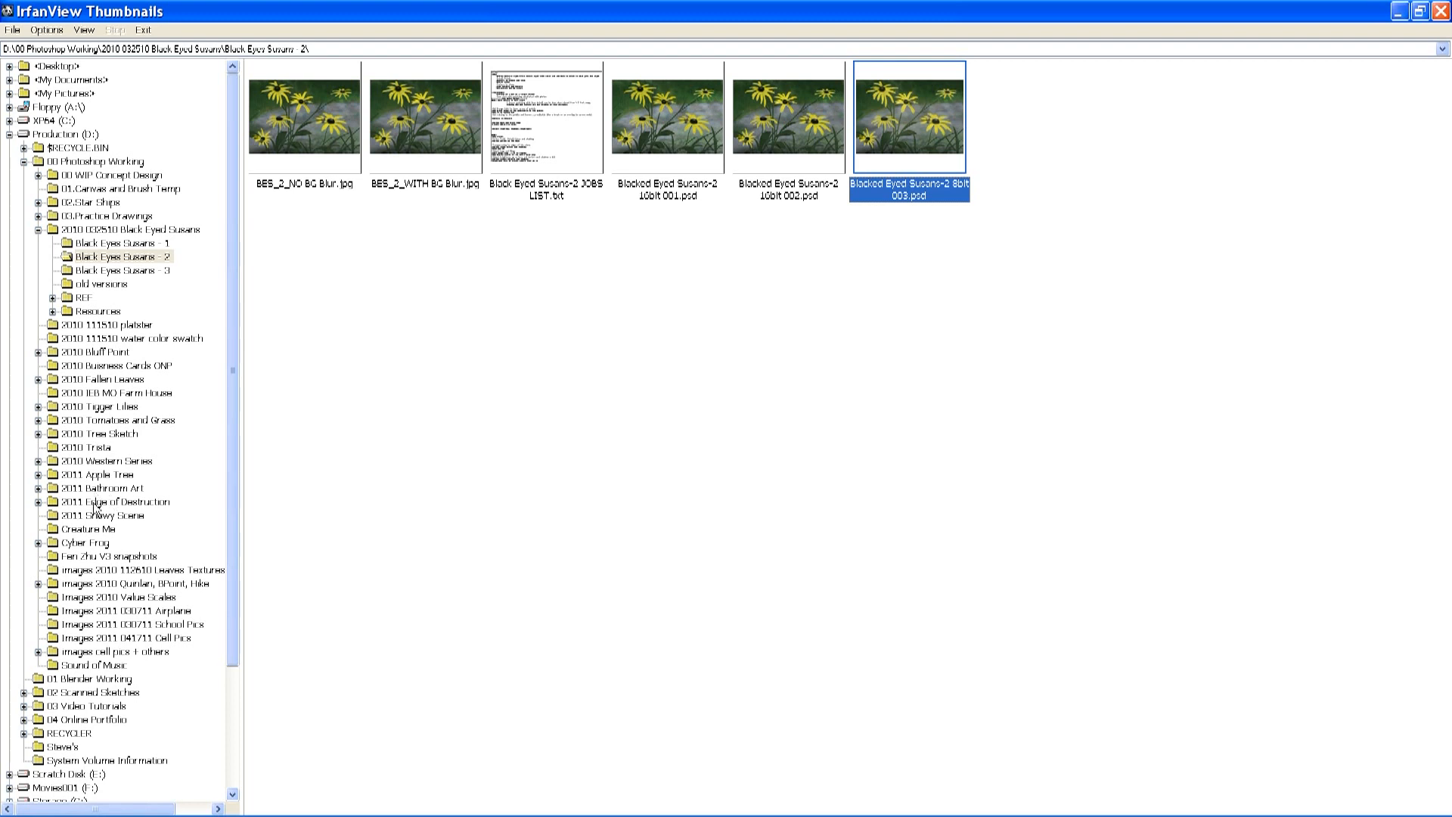
- Show the files of the 2011 Edge of Destruction and 2011 Snowy Scene folders
{"action": "left_click", "coordinate": [114, 500]}
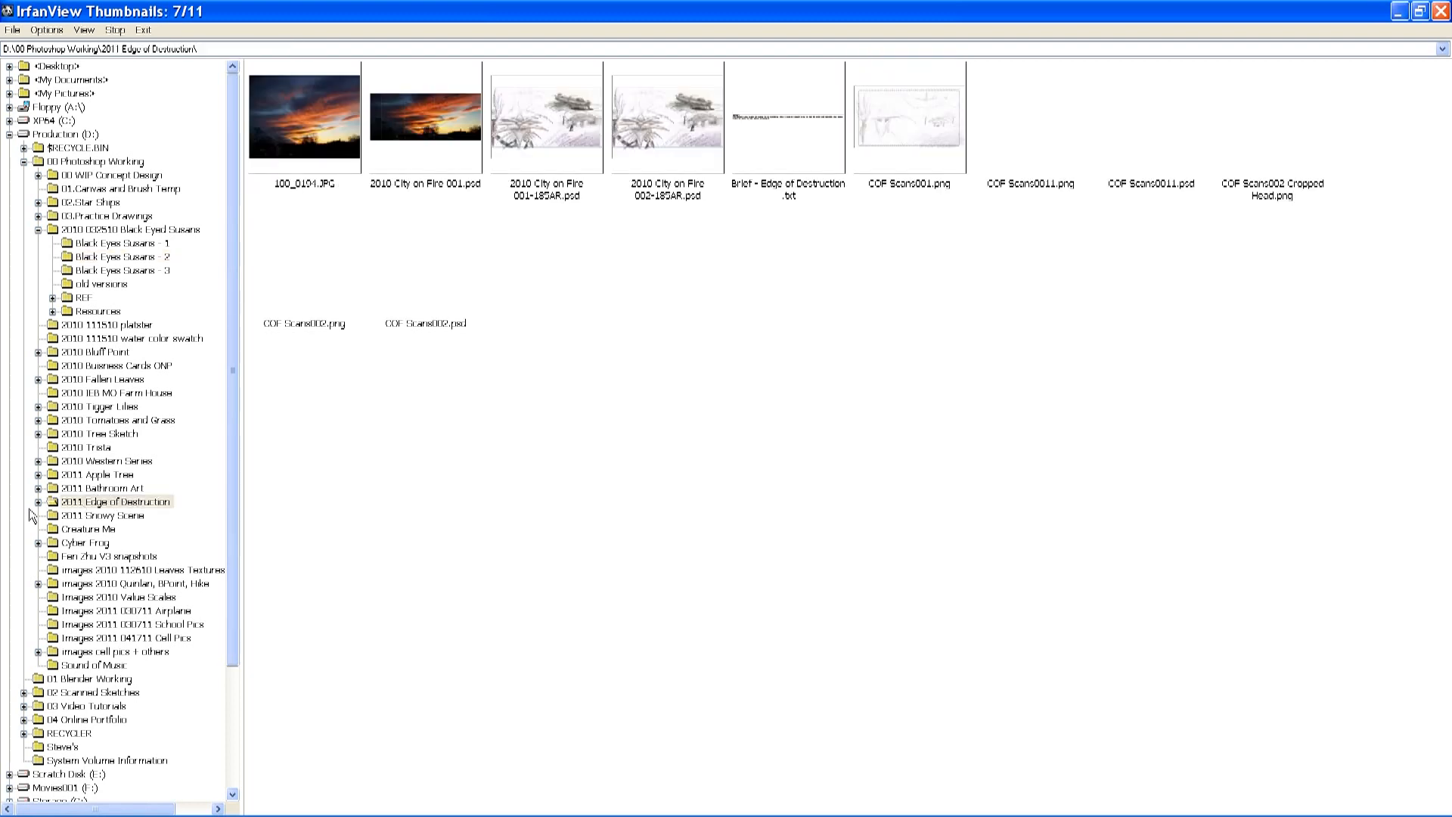
{"action": "left_click", "coordinate": [110, 501]}
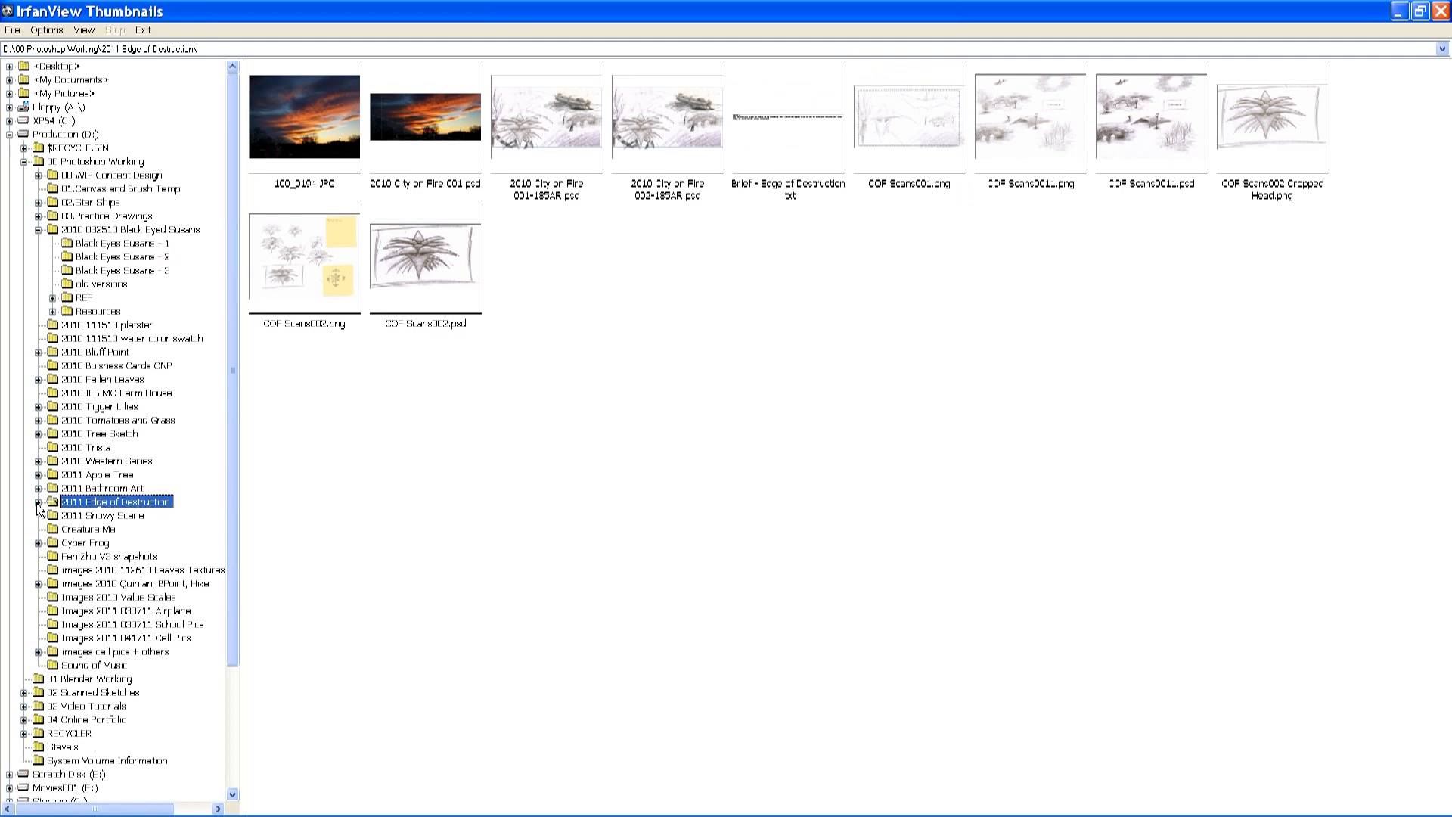
{"action": "mouse_move", "coordinate": [110, 481]}
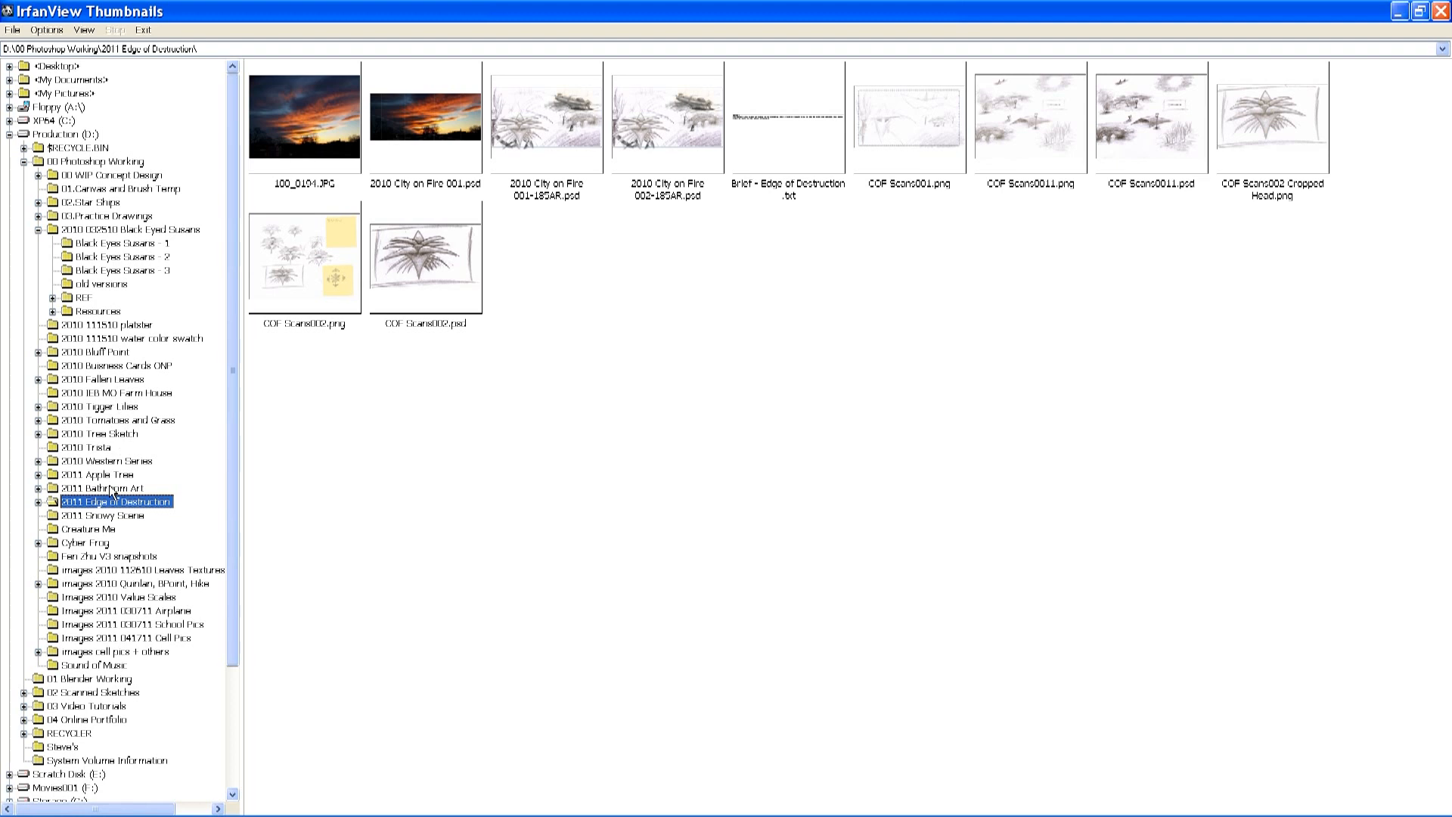
{"action": "left_click", "coordinate": [101, 514]}
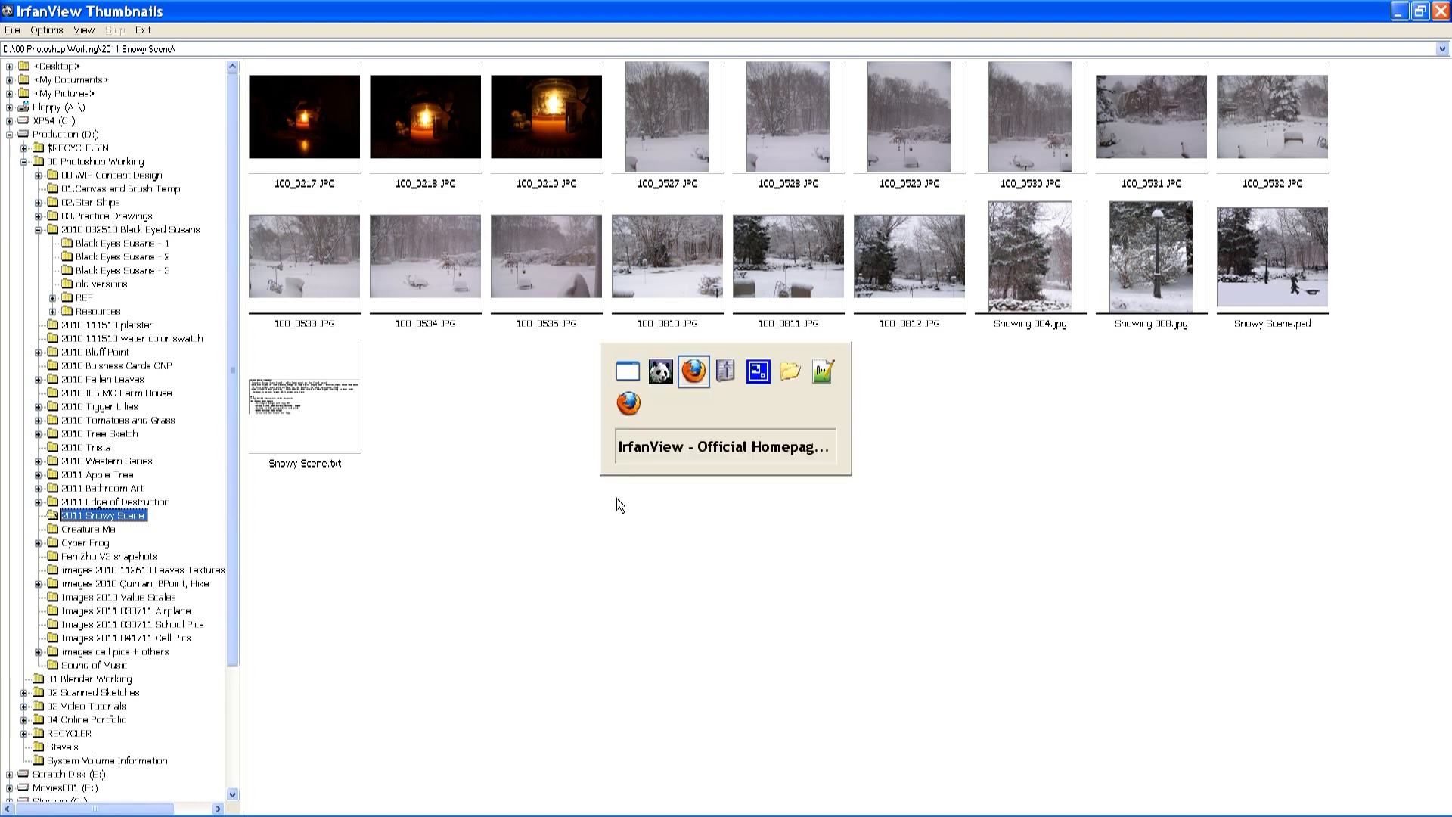
- Switch to Firefox showing the IrfanView official homepage
{"action": "left_click", "coordinate": [722, 445]}
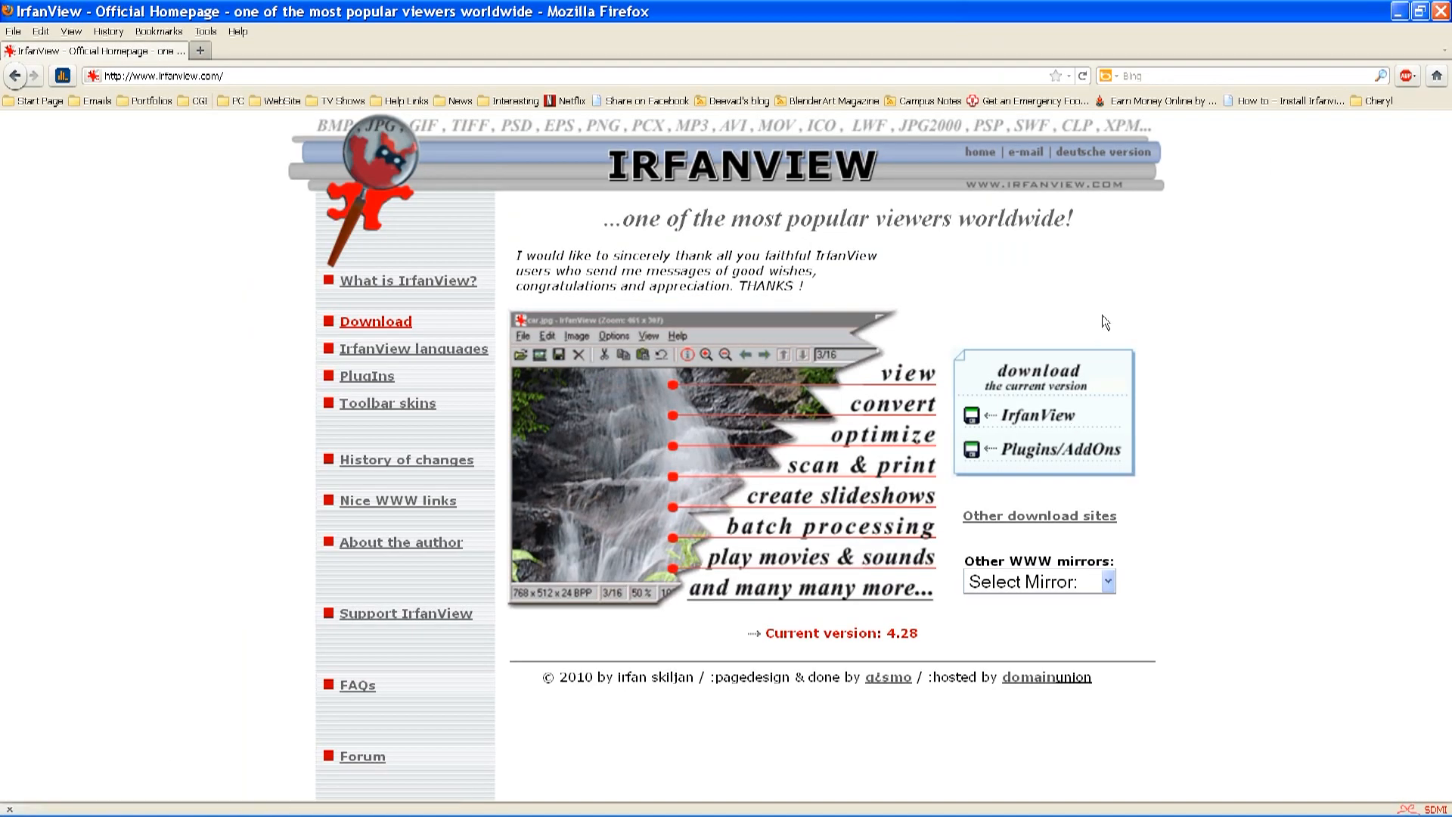